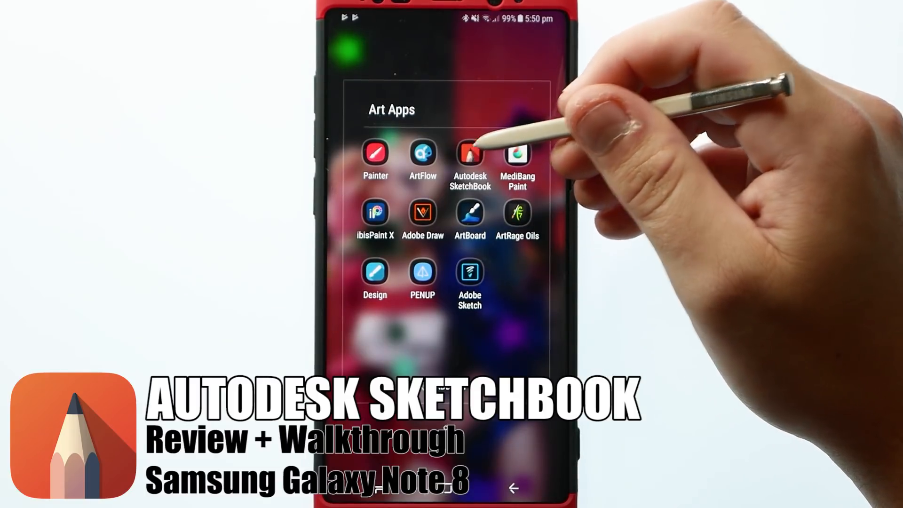
# Launch SketchBook from the Art Apps folder and dismiss the Corner Shortcuts tip
pyautogui.click(469, 155)
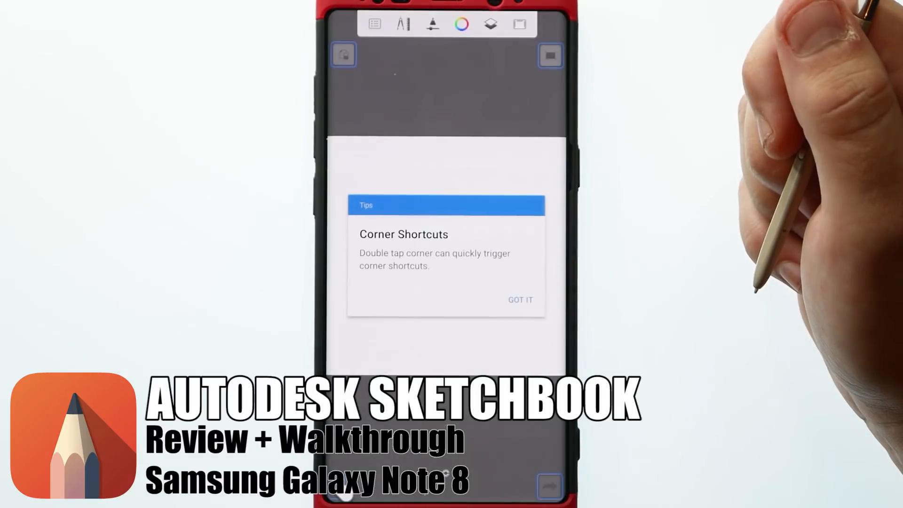
pyautogui.moveTo(749, 202)
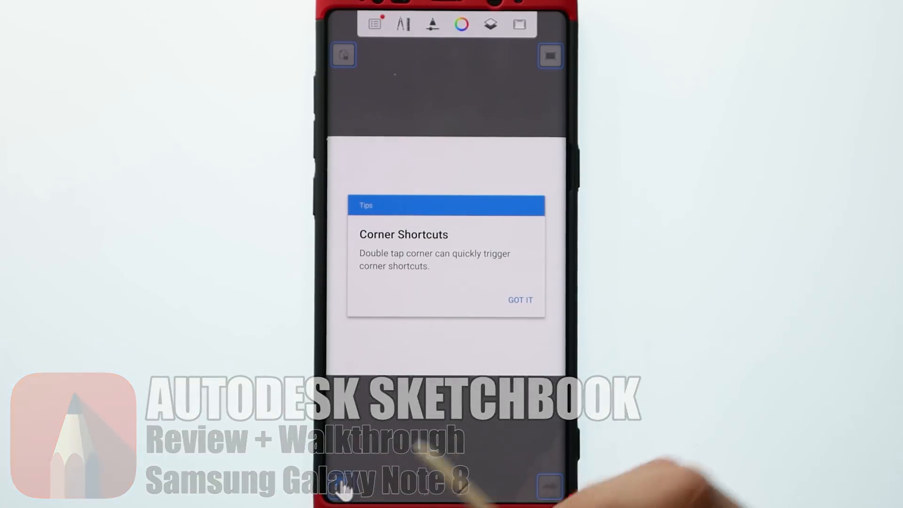
pyautogui.click(518, 300)
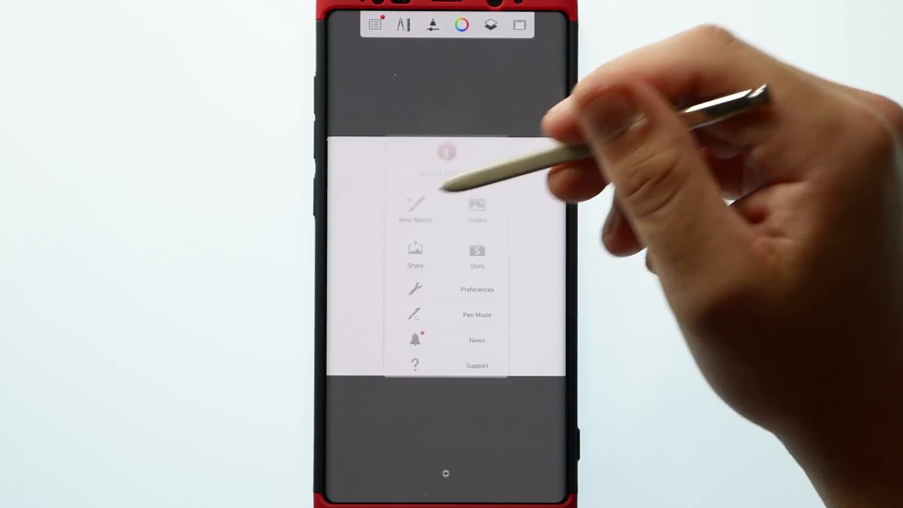
# Configure a 10000 × 10000 new sketch, toggling Keep proportions off and on, and confirm
pyautogui.click(415, 210)
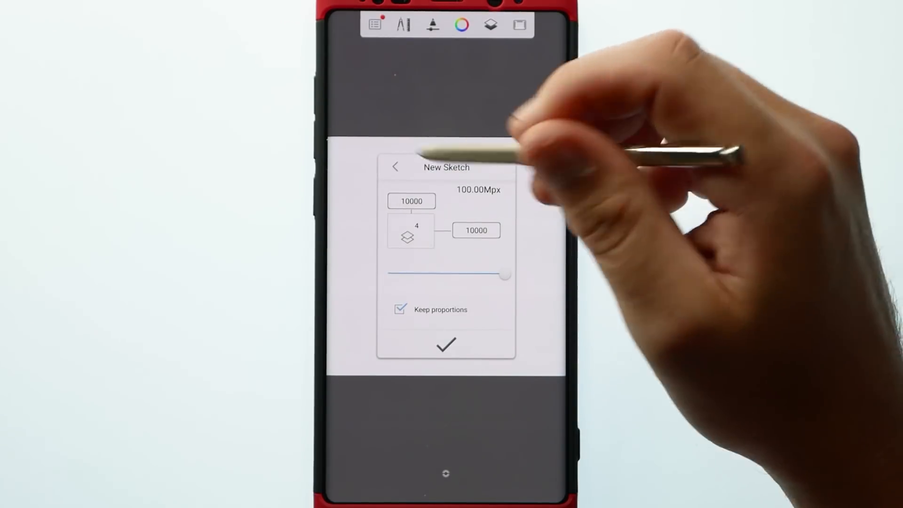
pyautogui.click(399, 310)
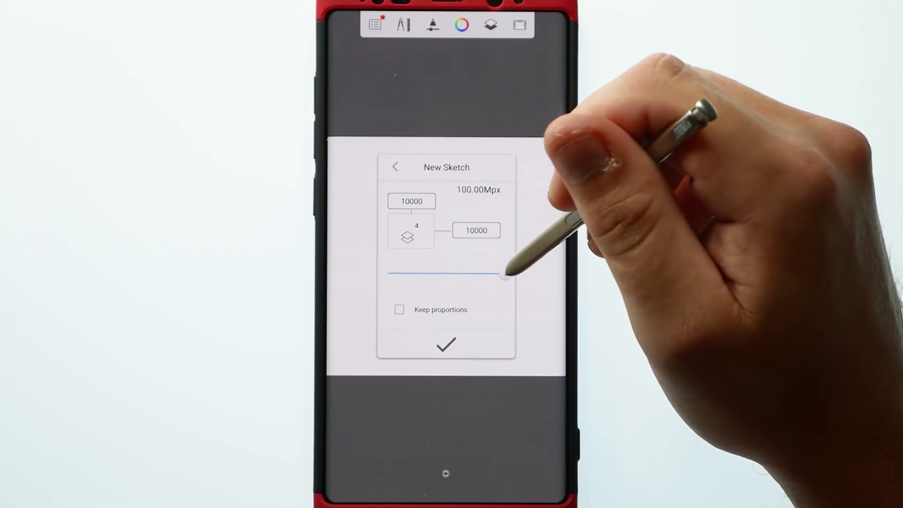
pyautogui.click(399, 309)
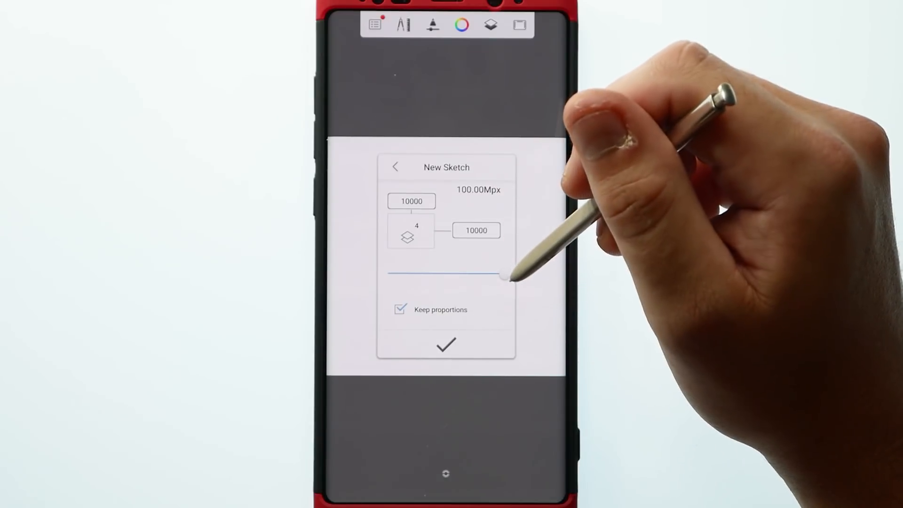
pyautogui.click(445, 344)
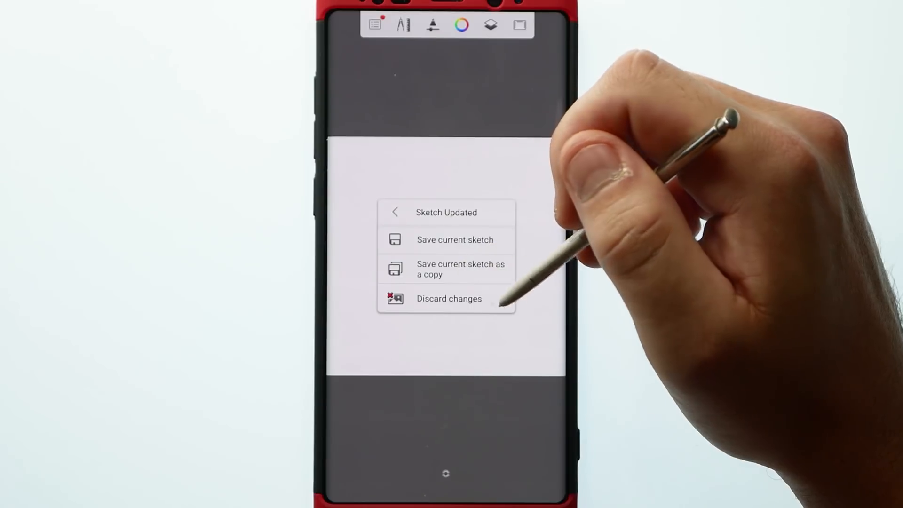
# Discard changes to the current sketch
pyautogui.click(449, 298)
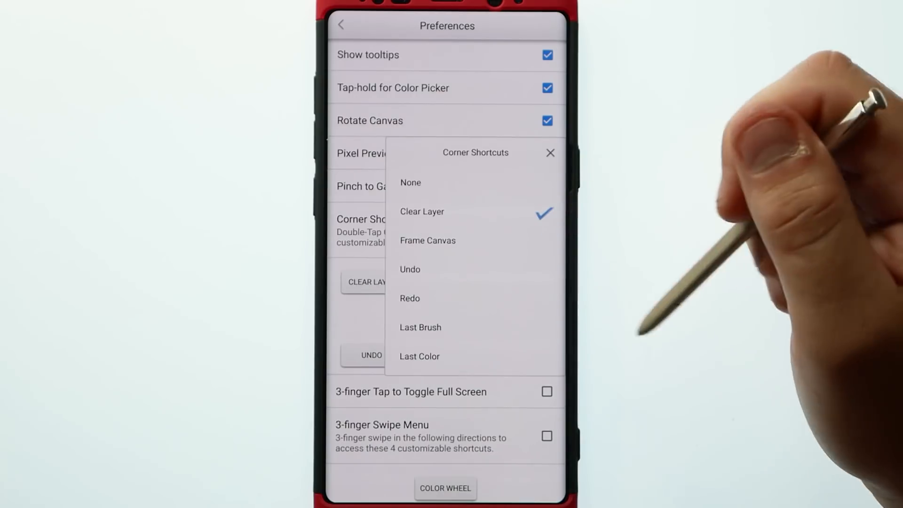
pyautogui.moveTo(547, 276)
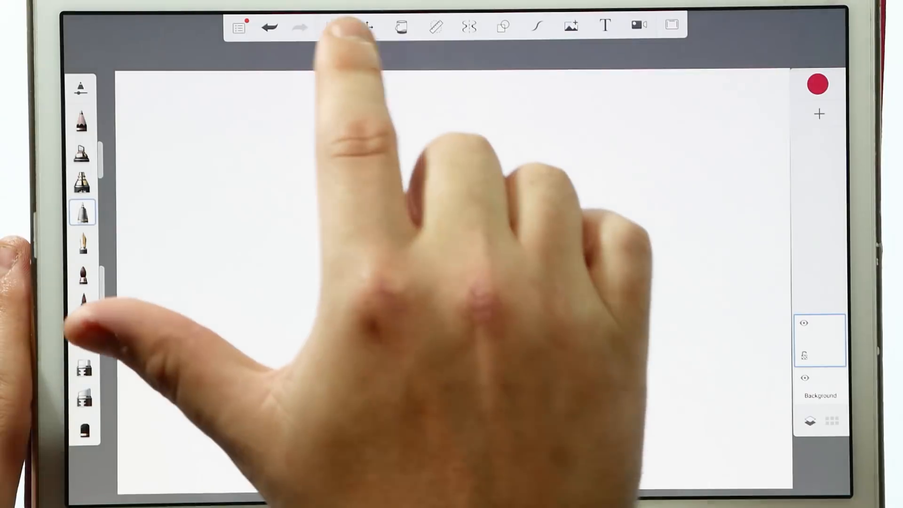
# Try the Fill, Ruler, Shapes and Symmetry tools from the top toolbar
pyautogui.click(400, 26)
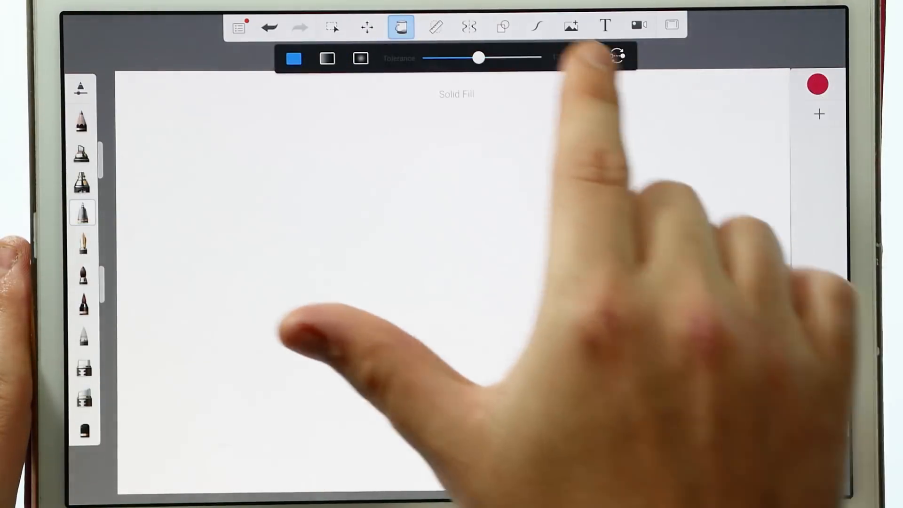
pyautogui.click(436, 27)
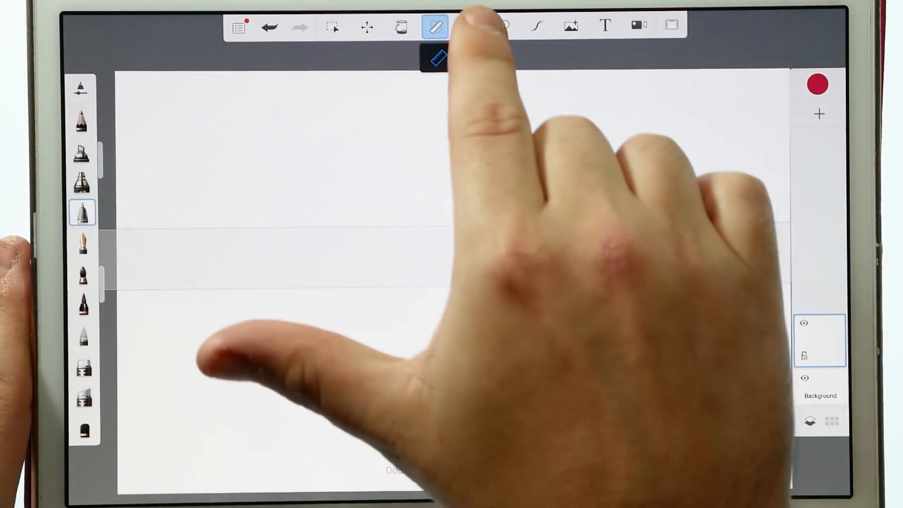
pyautogui.click(502, 26)
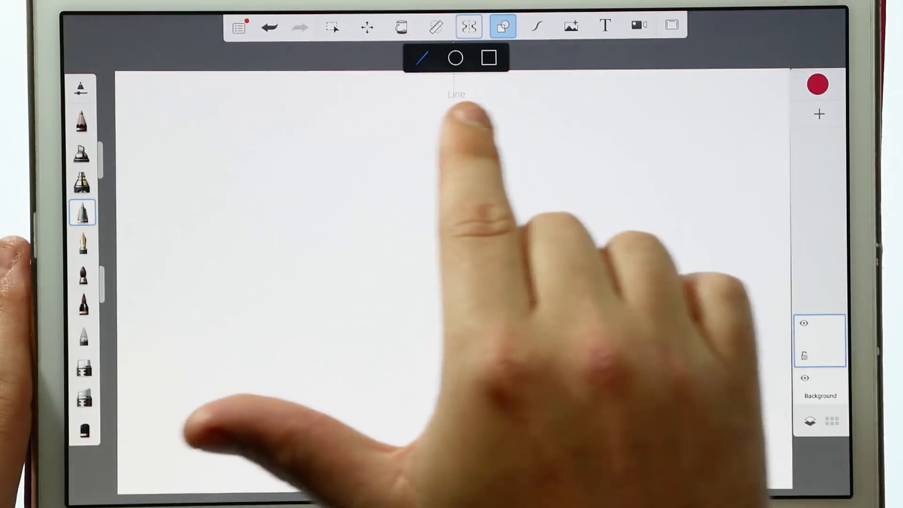
pyautogui.click(470, 26)
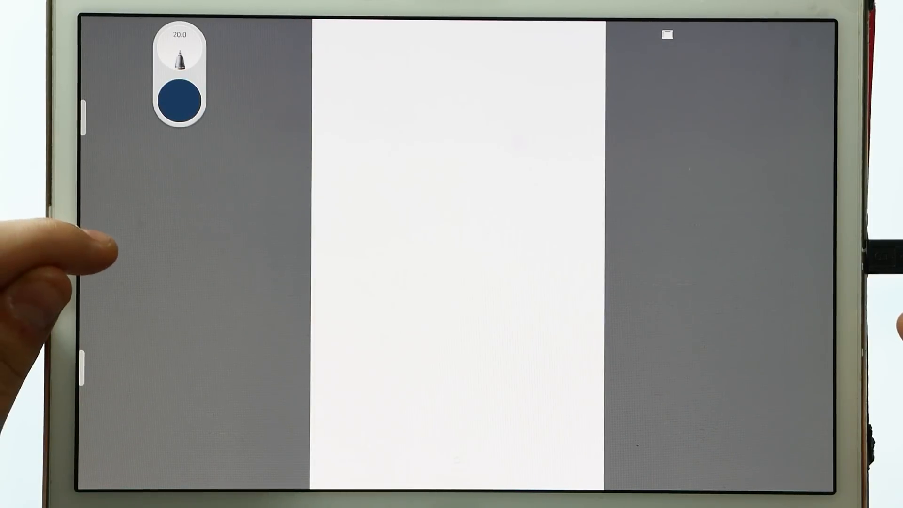
# From the full-screen edge menu, view Brush and Color, then set brush size 1.9
pyautogui.click(179, 54)
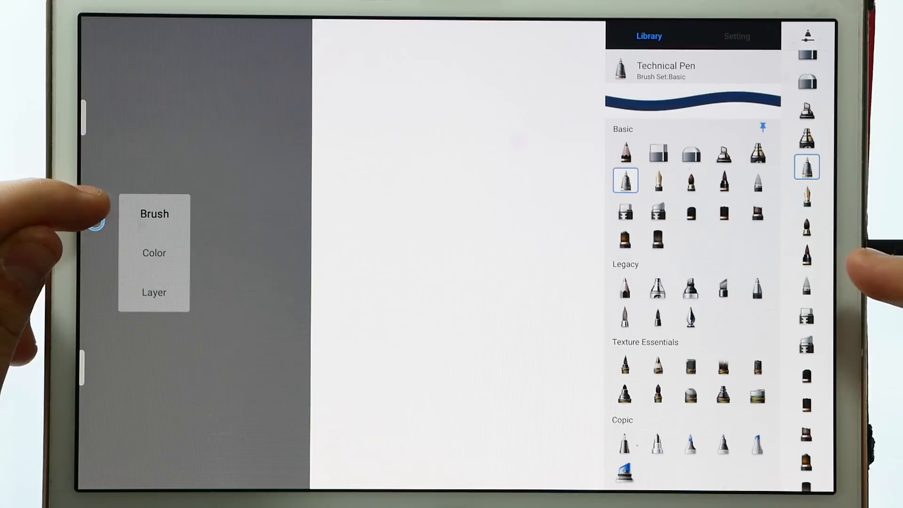
pyautogui.click(154, 254)
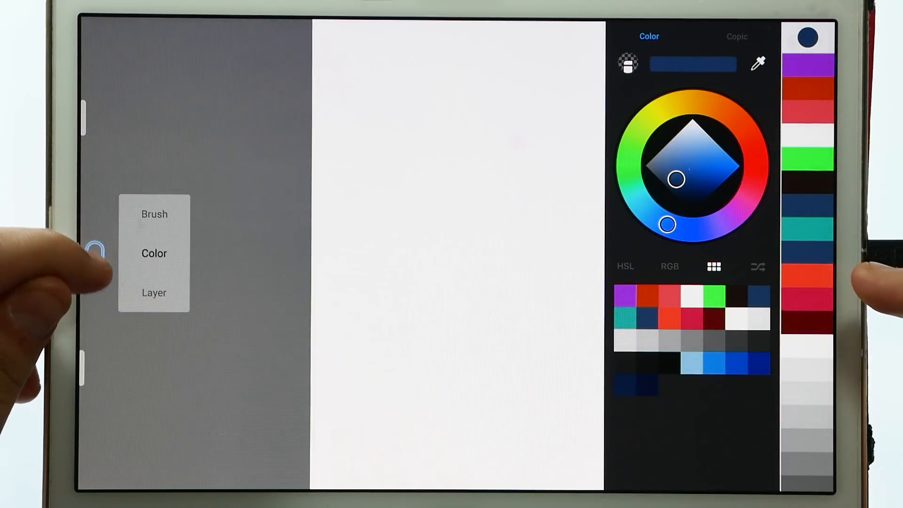
pyautogui.click(154, 293)
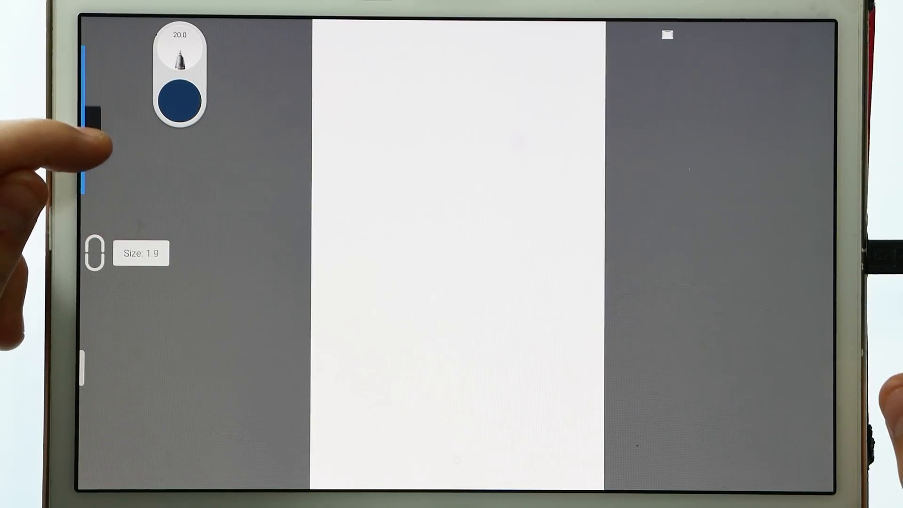
pyautogui.moveTo(92, 103); pyautogui.dragTo(80, 322)
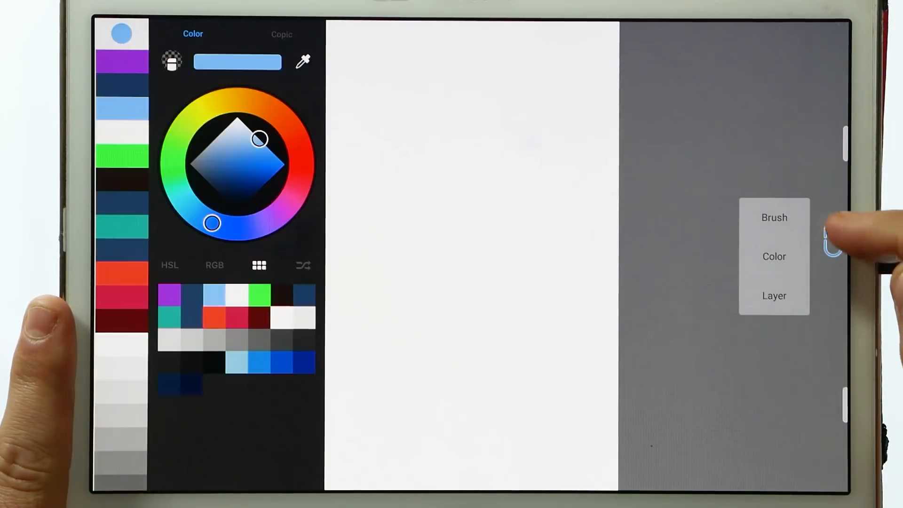
# Use the right-edge menu for light blue colour and the brush library
pyautogui.click(774, 217)
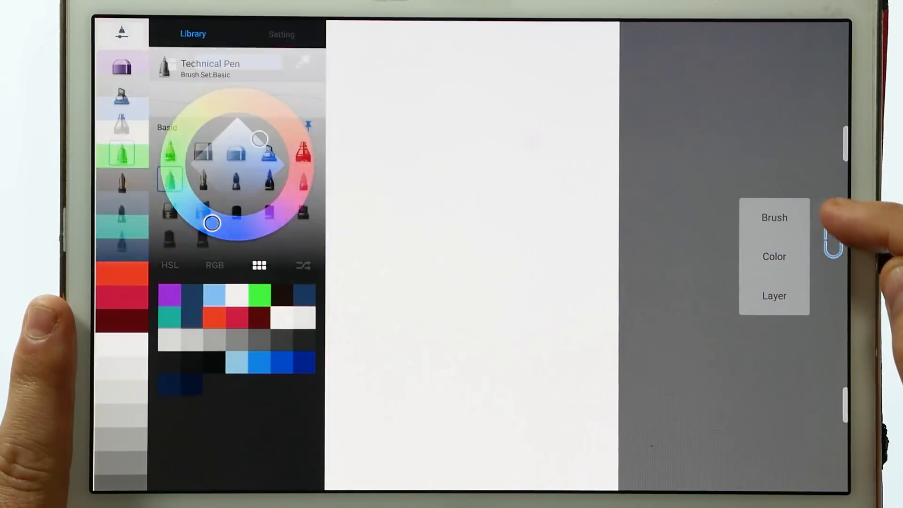
pyautogui.click(774, 256)
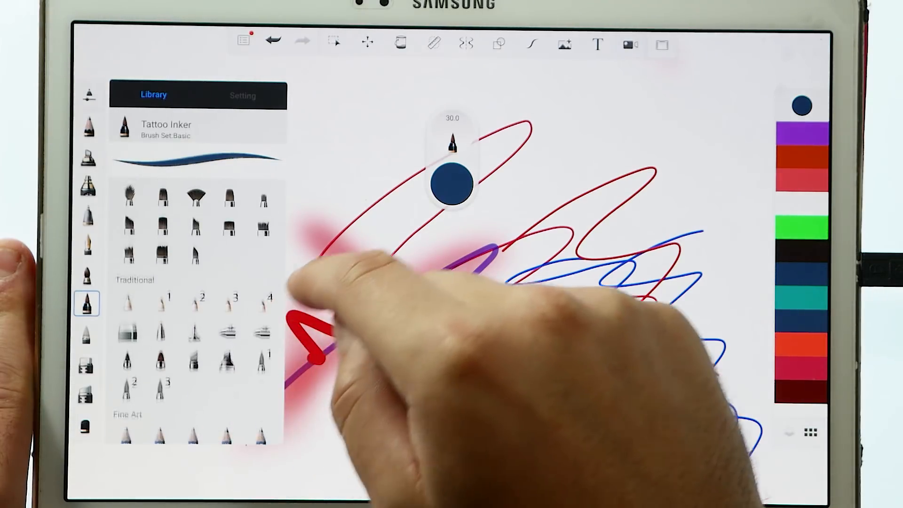
# Scroll the Brush Library and select the Hard Eraser brush
pyautogui.scroll(-3)
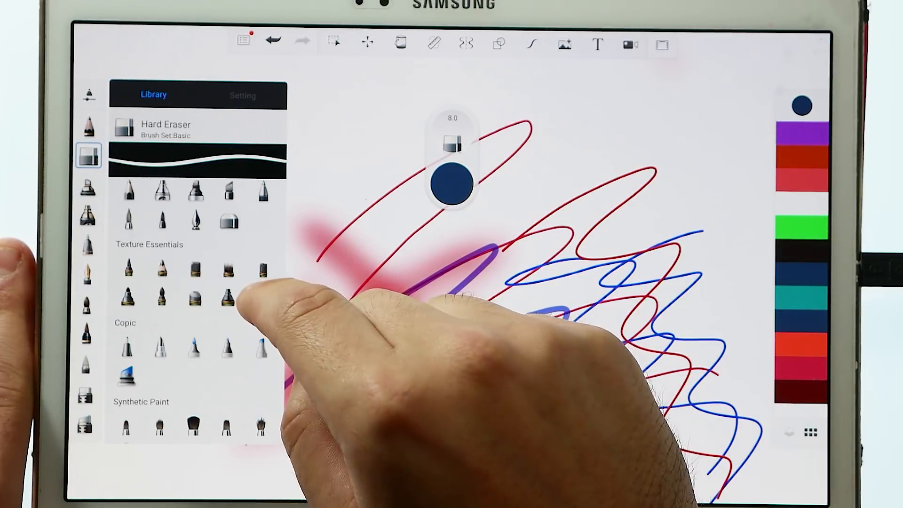
pyautogui.click(260, 297)
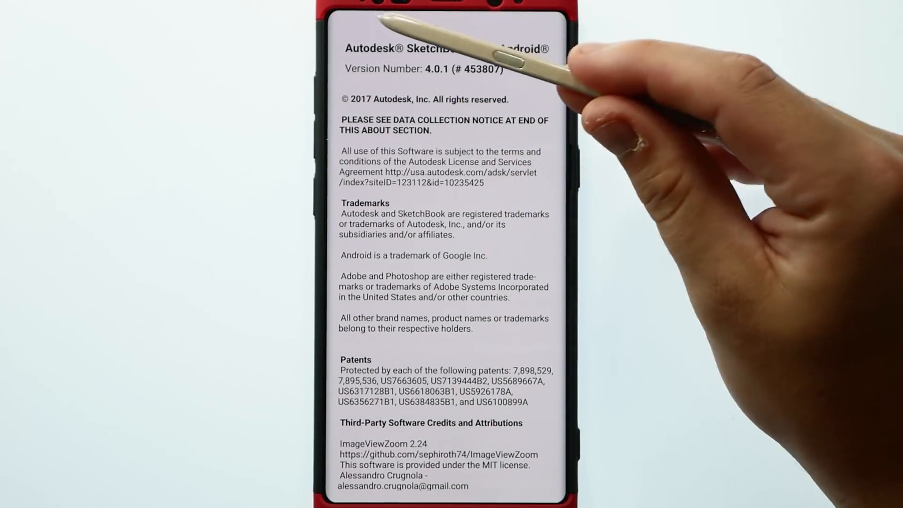
# Leave the About page and scroll the brush library to the Smudge, Artist, Pastel and Colorless sets
pyautogui.scroll(-3)
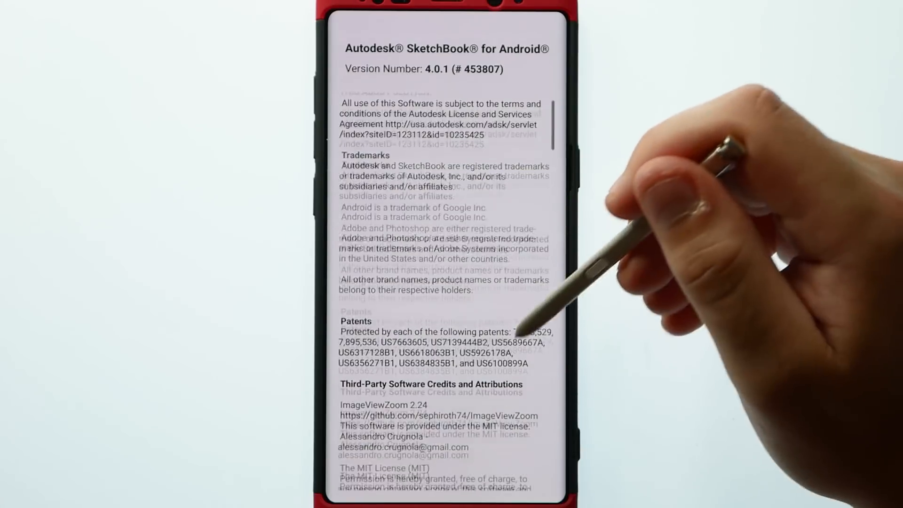
pyautogui.click(342, 24)
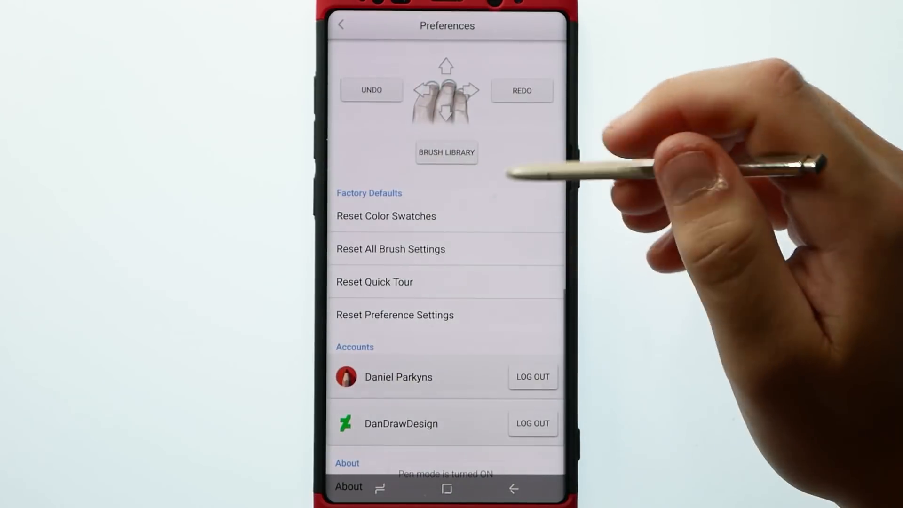
pyautogui.click(341, 24)
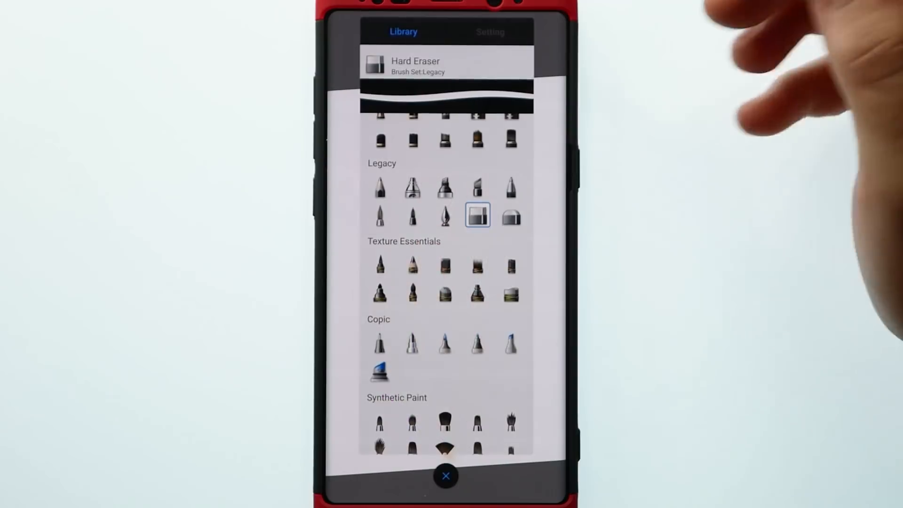
pyautogui.scroll(-3)
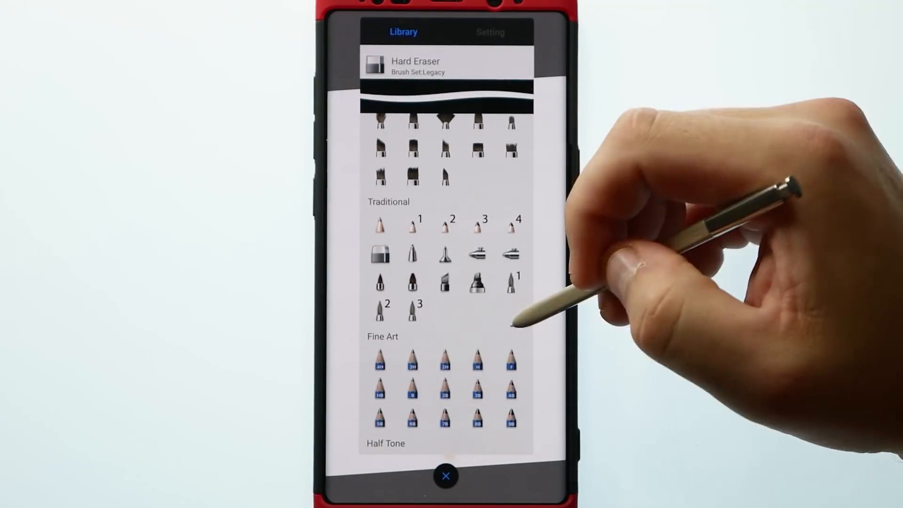
pyautogui.scroll(-3)
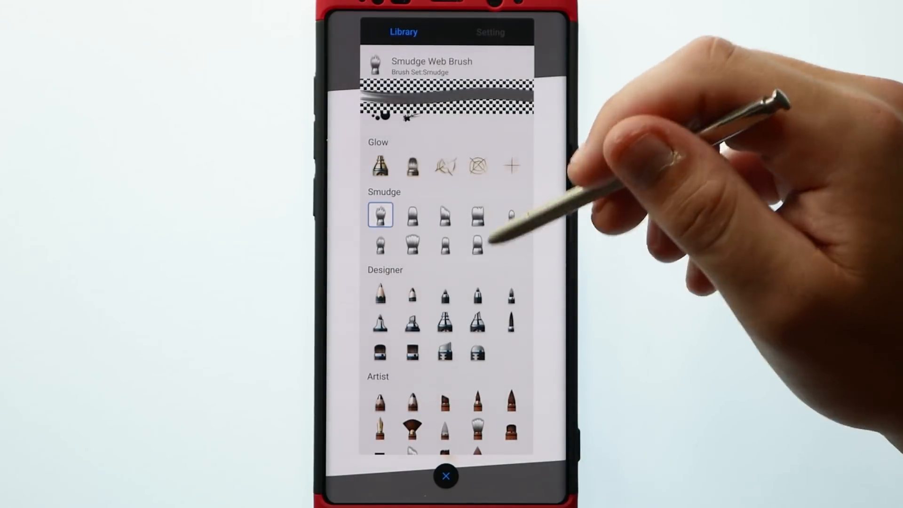
pyautogui.scroll(-3)
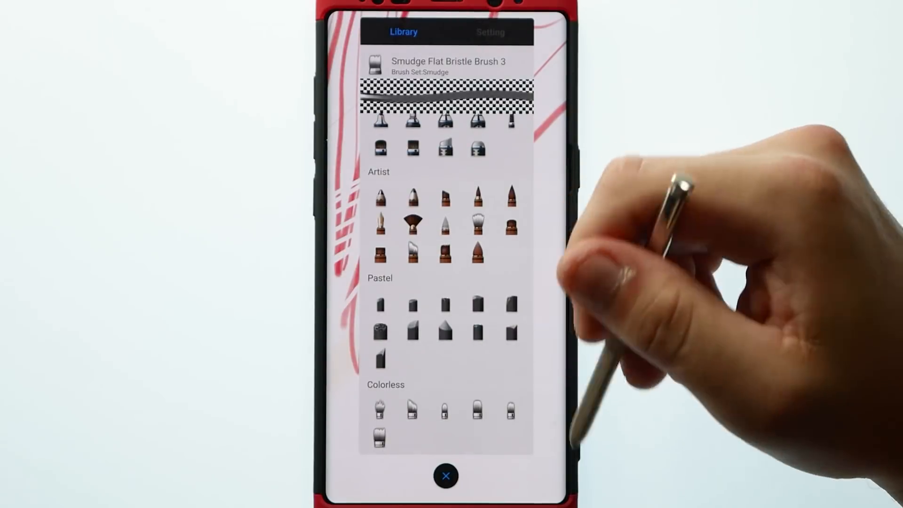
# Explore the Primary Pencil's advanced options, paper texture, Basic size and opacity, and brush types
pyautogui.click(490, 32)
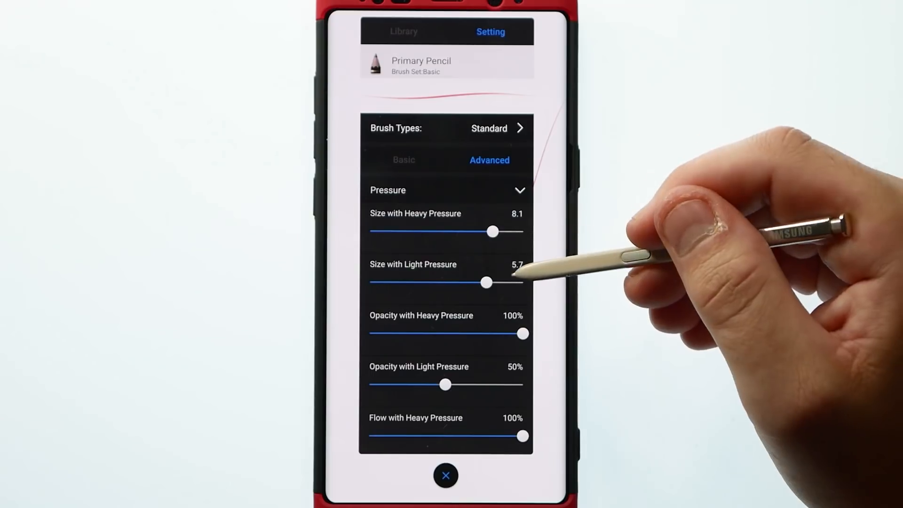
pyautogui.scroll(-3)
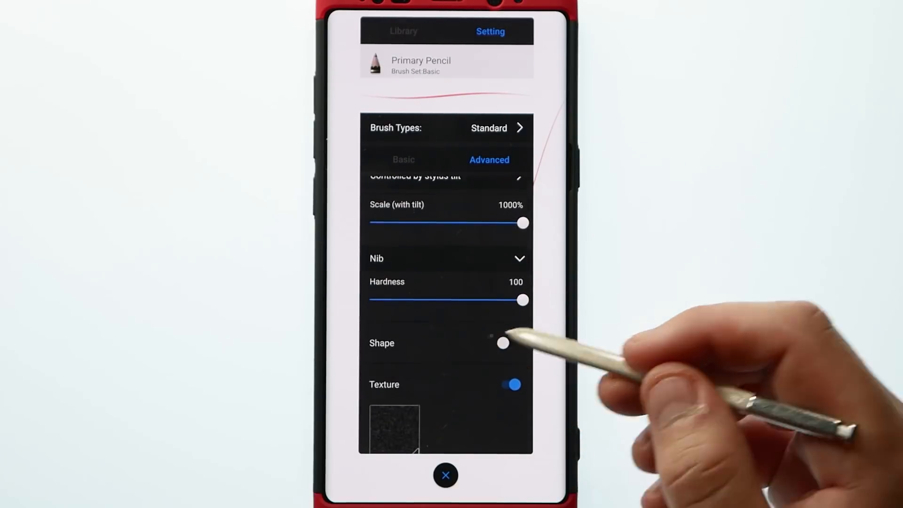
pyautogui.click(395, 429)
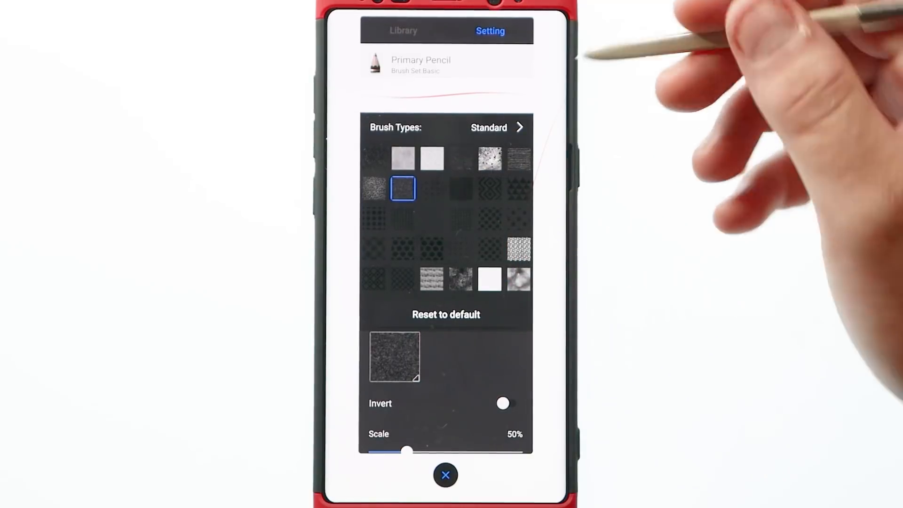
pyautogui.click(496, 128)
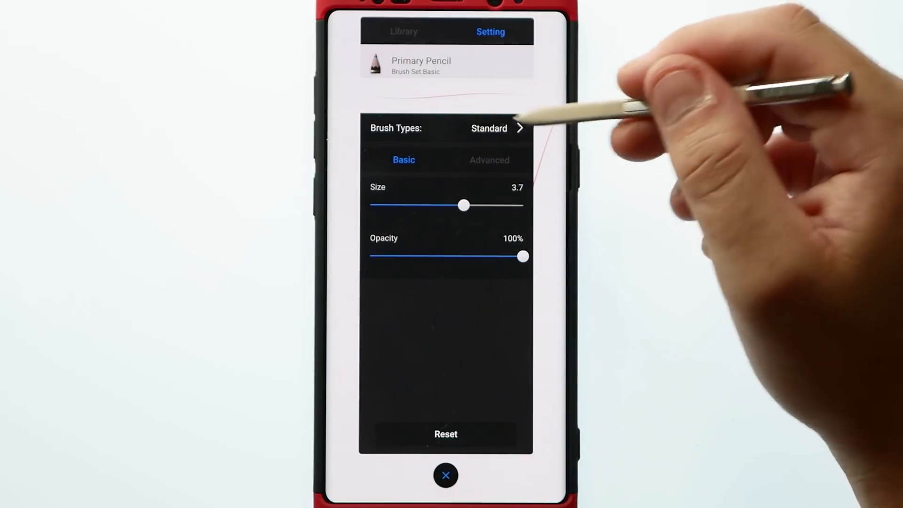
pyautogui.click(495, 128)
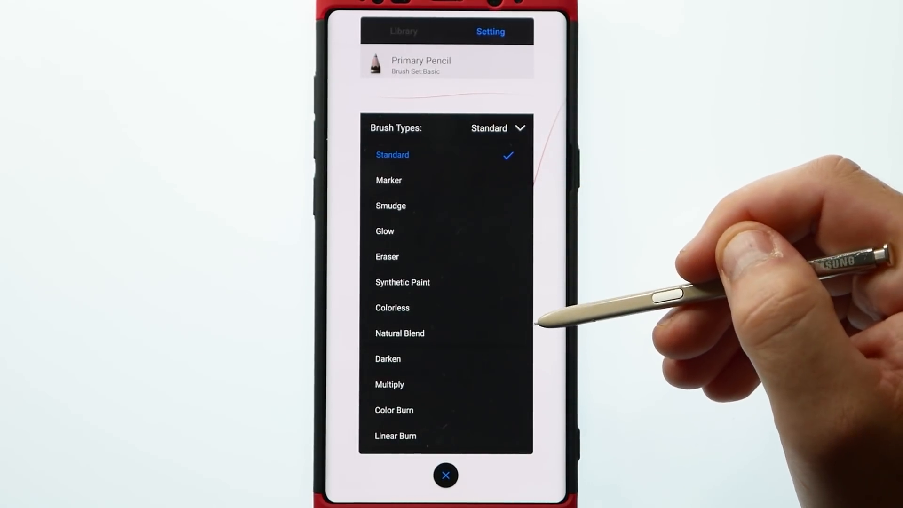
pyautogui.scroll(-3)
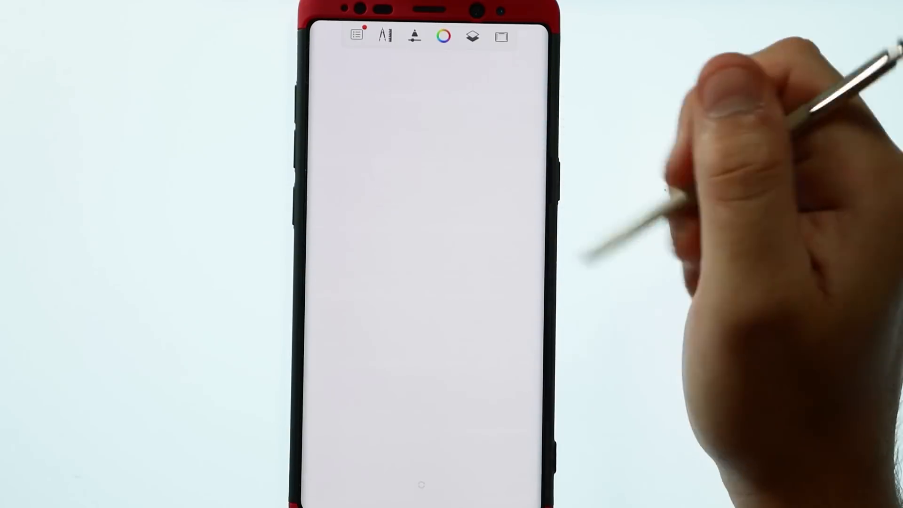
# Sketch an orange triangle, a purple square and multicoloured vertical strokes
pyautogui.click(414, 36)
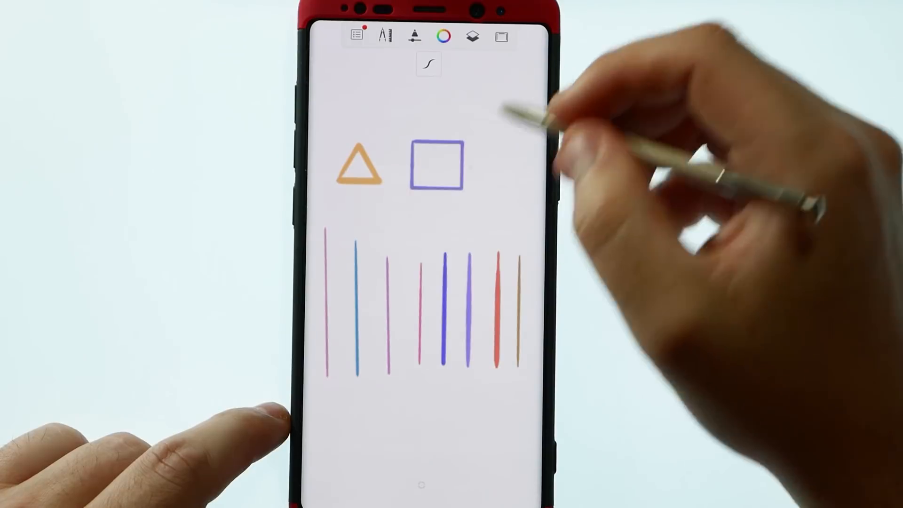
pyautogui.moveTo(490, 92); pyautogui.dragTo(518, 184)
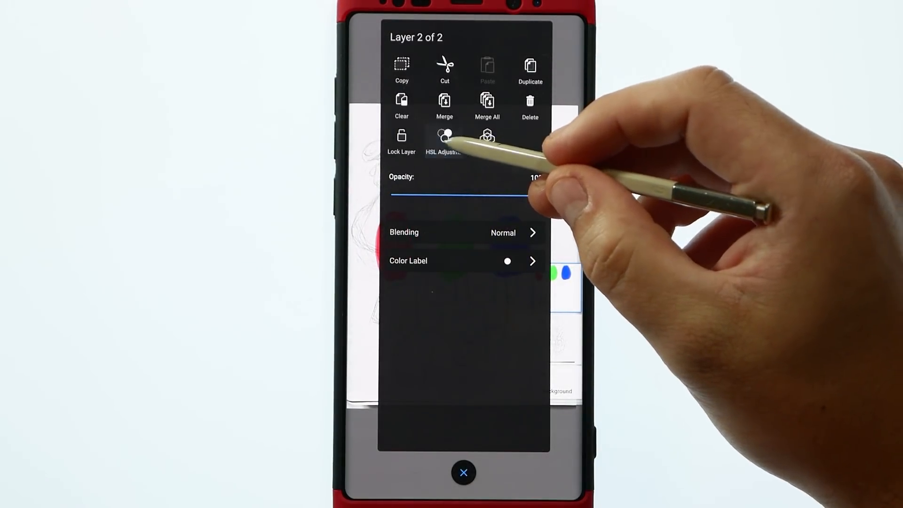
# Open Color Balance on the blobs layer and pick Shadows, Midtones or Highlights
pyautogui.click(444, 138)
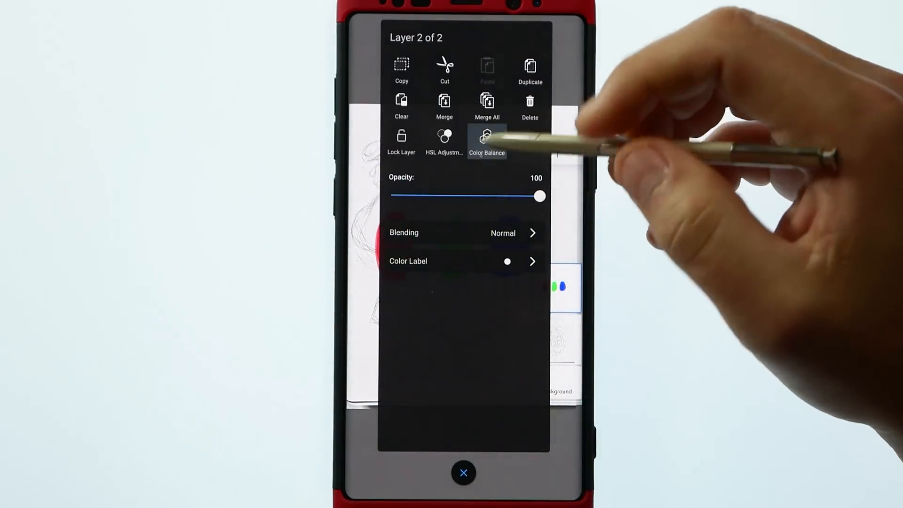
pyautogui.click(487, 141)
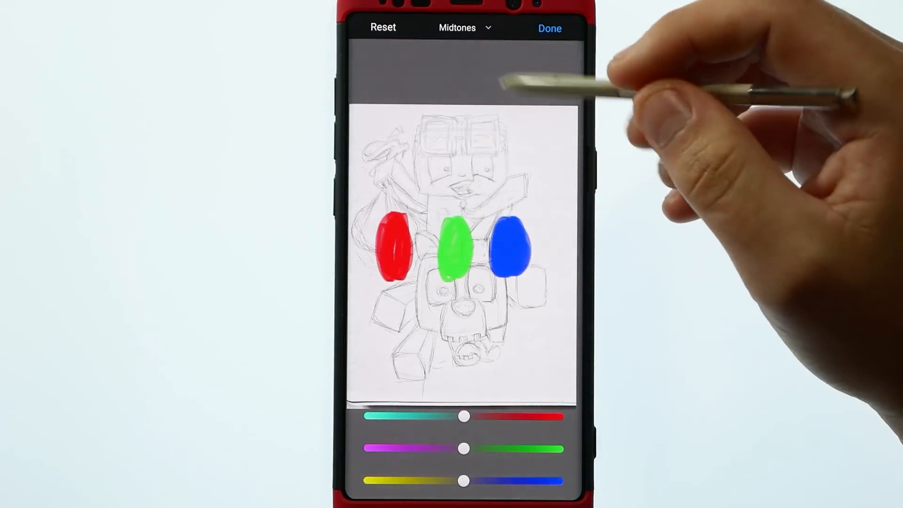
pyautogui.click(464, 28)
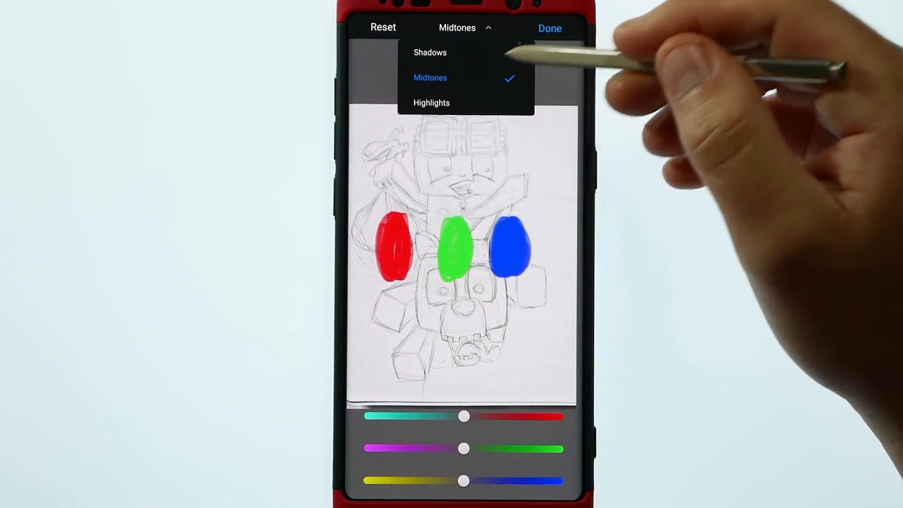
pyautogui.click(429, 52)
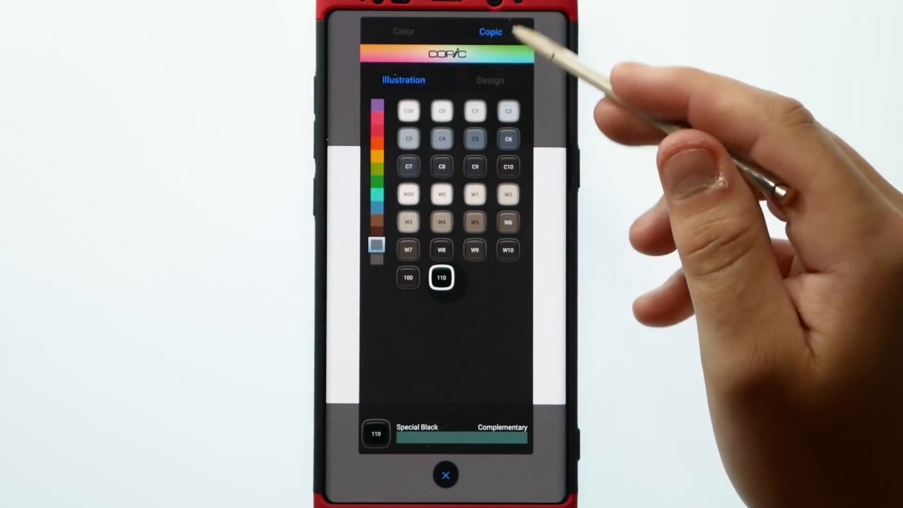
# Pick Copic E77 Maroon, then green on the colour wheel, and open the Brush Library
pyautogui.click(377, 143)
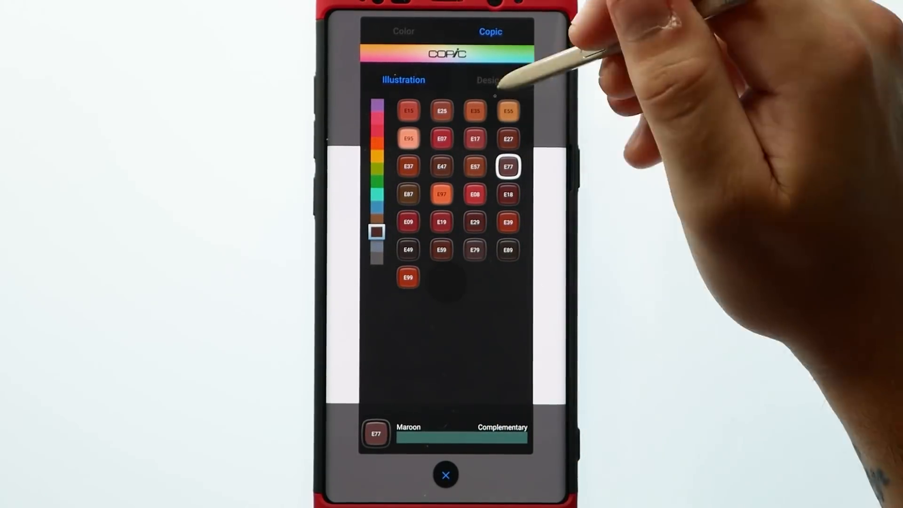
pyautogui.click(446, 474)
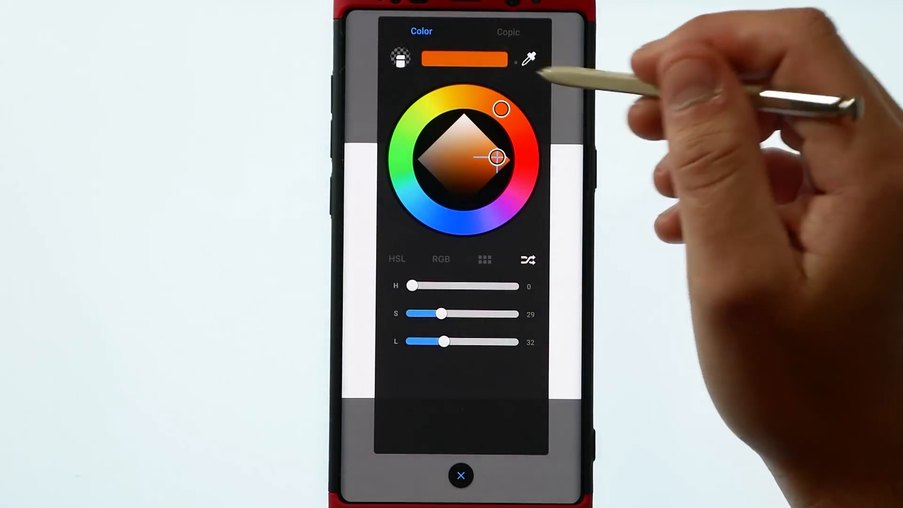
pyautogui.click(483, 259)
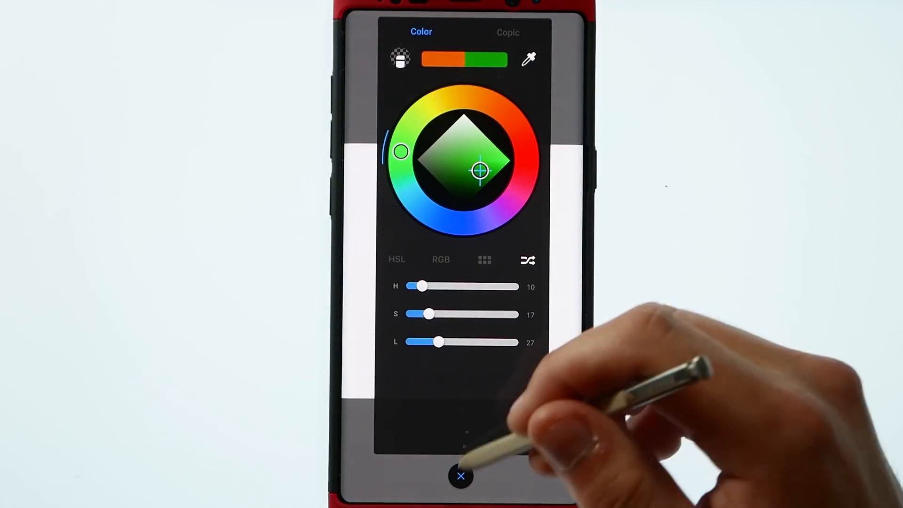
pyautogui.click(460, 476)
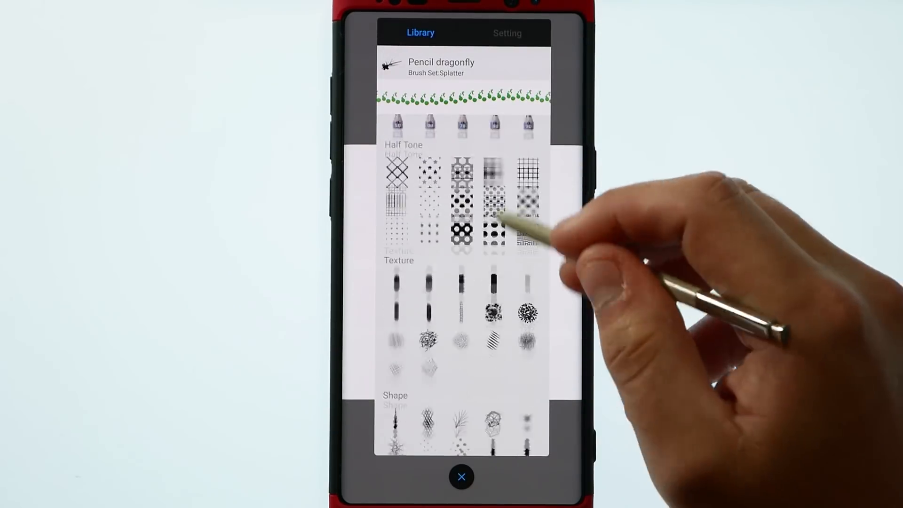
pyautogui.click(461, 477)
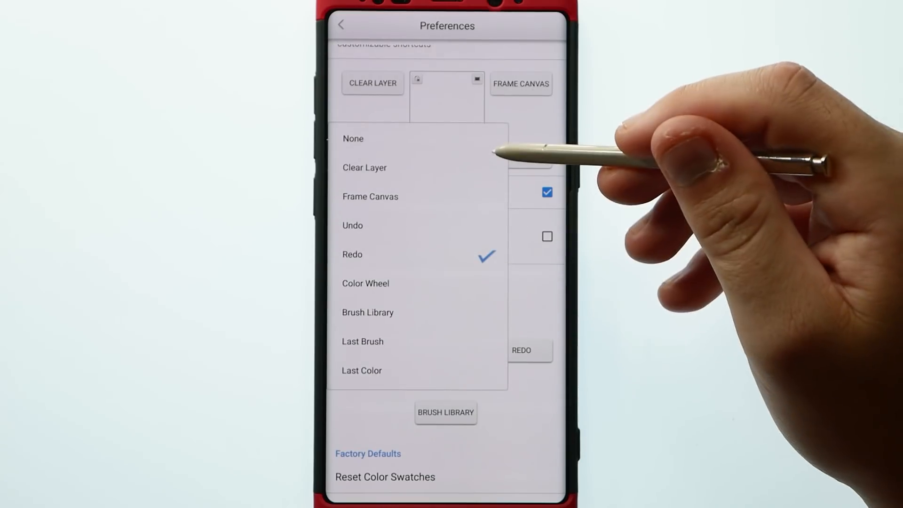
pyautogui.moveTo(530, 253)
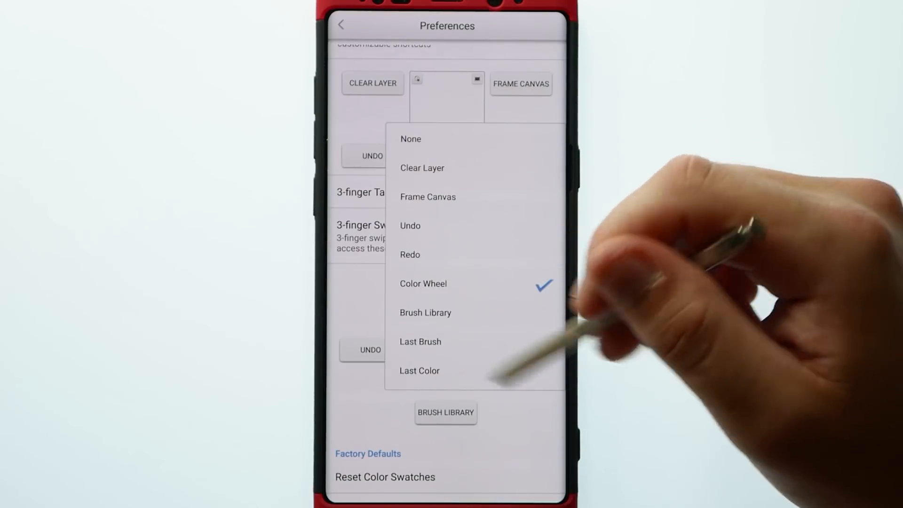
# Keep Color Wheel as the up-swipe shortcut and enable the 3-finger Swipe Menu
pyautogui.click(425, 313)
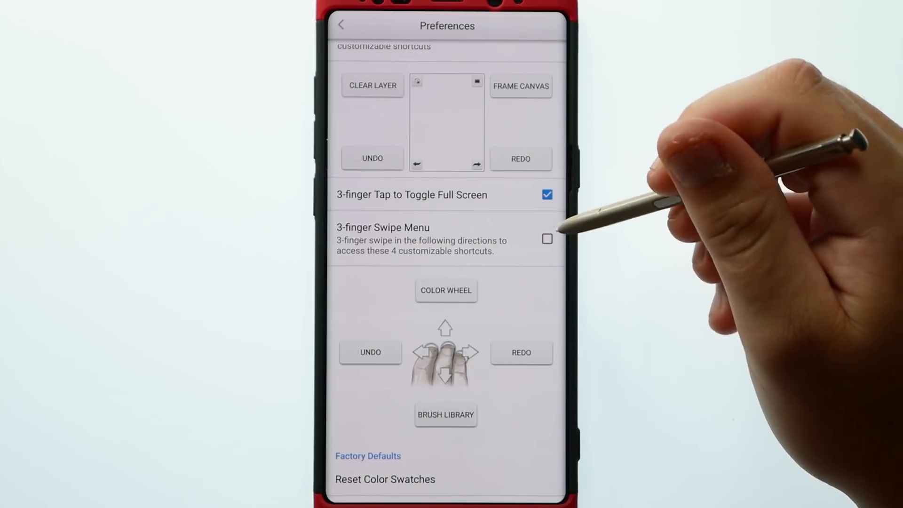
pyautogui.click(546, 239)
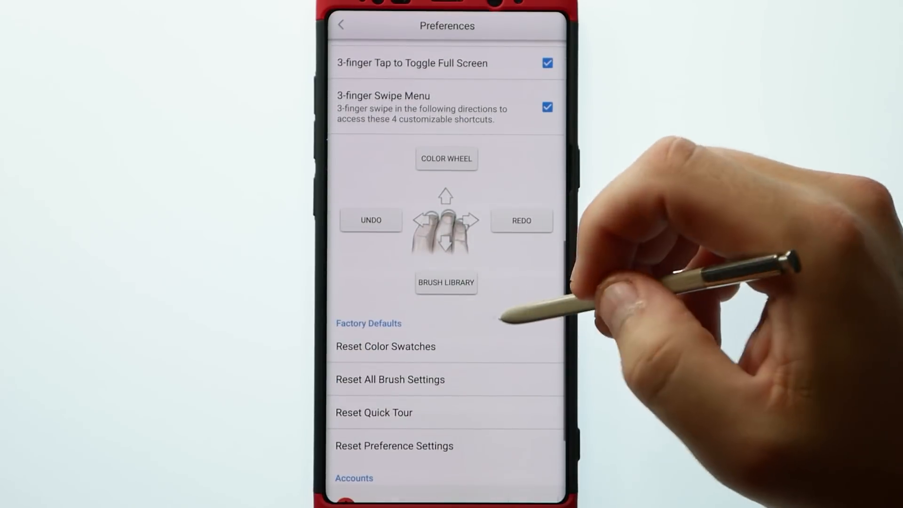
pyautogui.scroll(-3)
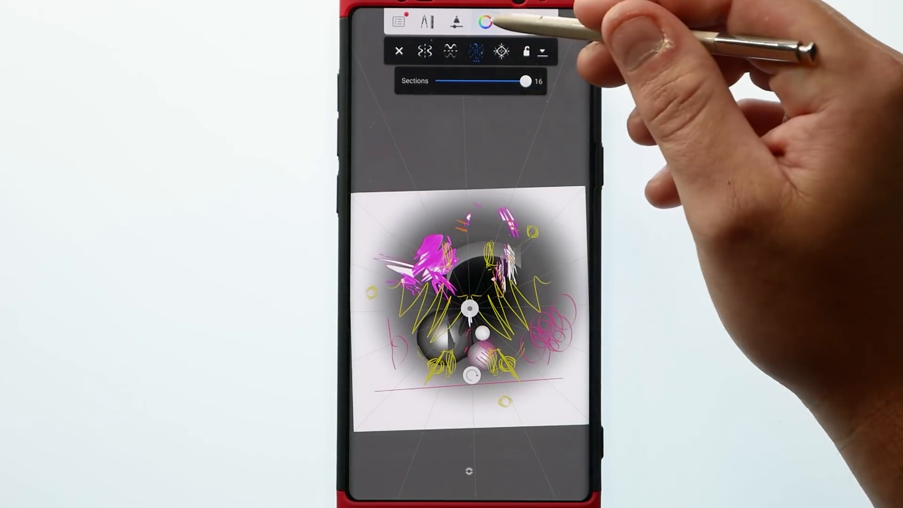
# Choose blue from the colour puck for the leaf strokes
pyautogui.click(485, 21)
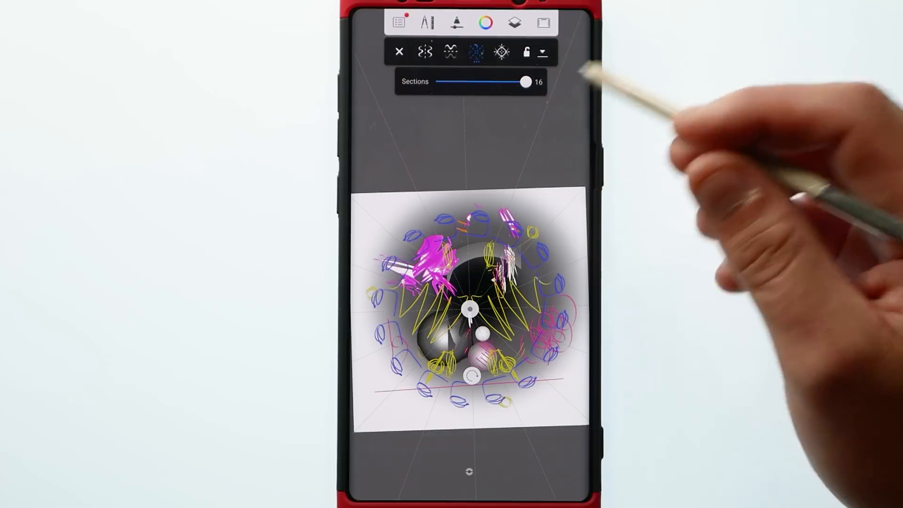
# Start a New Sketch from the main menu to reach the canvas size panel
pyautogui.click(398, 22)
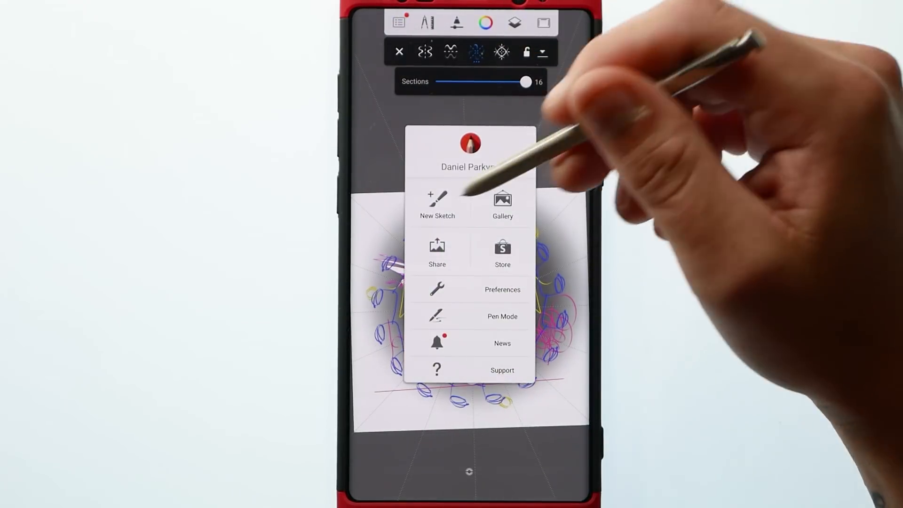
pyautogui.click(436, 202)
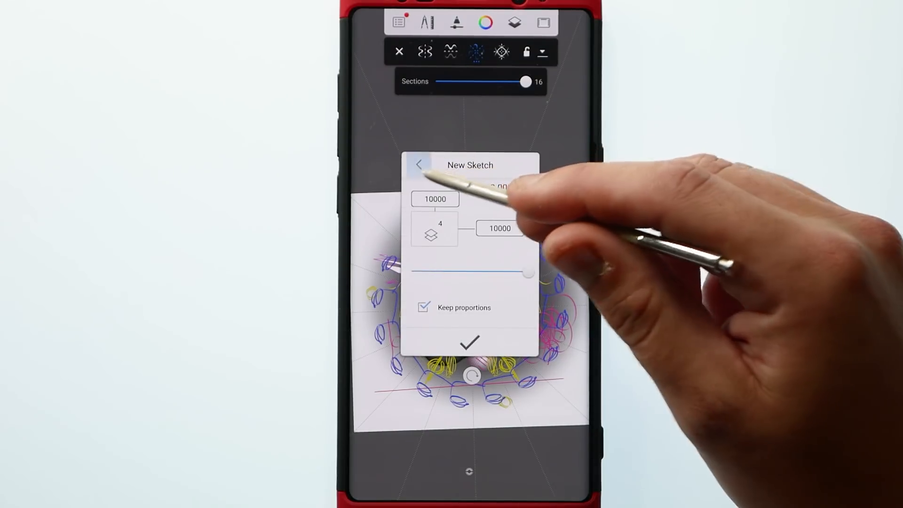
# Switch the new sketch to a Custom canvas size and enter a new height value
pyautogui.click(419, 165)
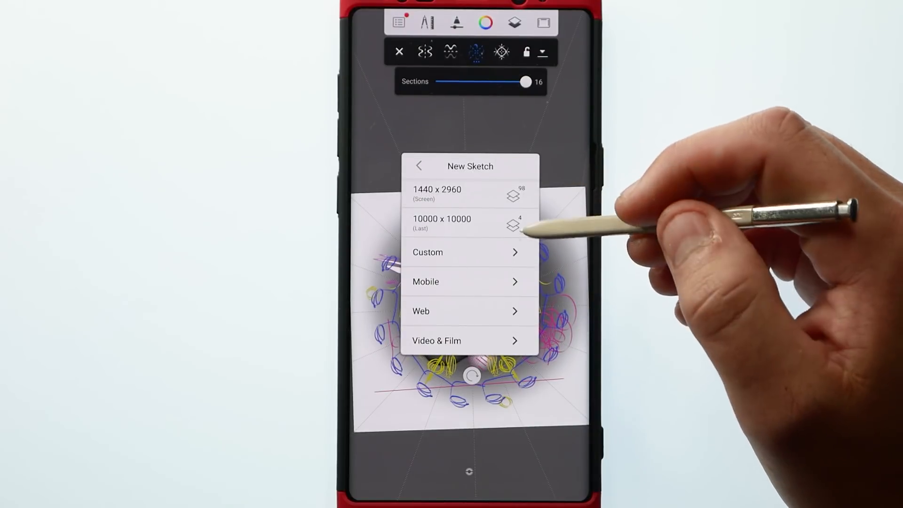
pyautogui.click(428, 252)
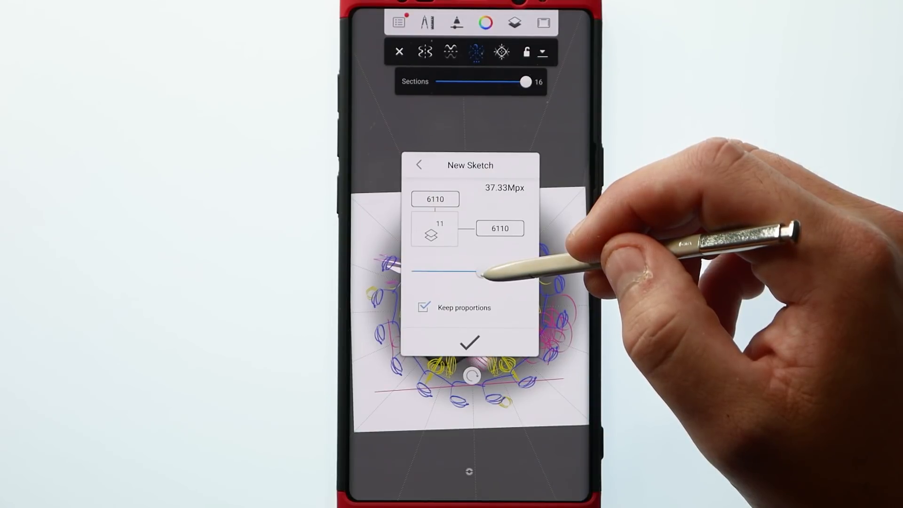
pyautogui.click(499, 228)
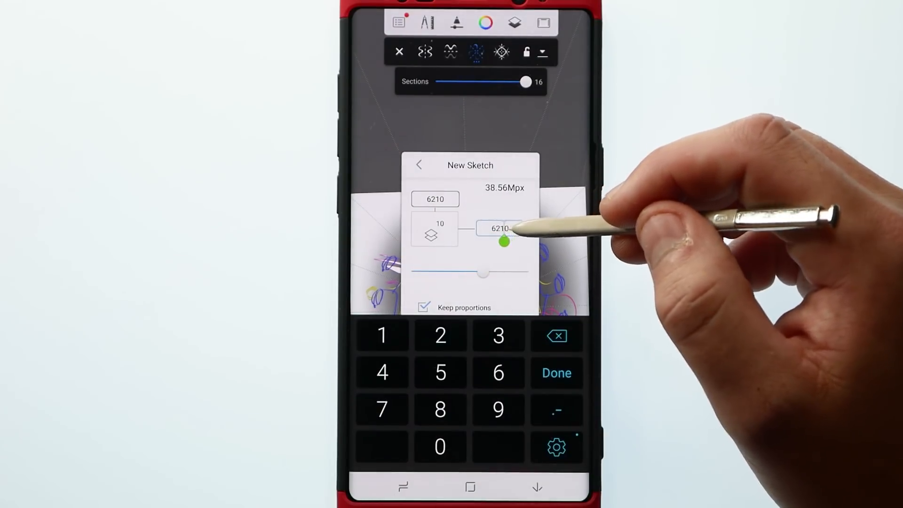
pyautogui.doubleClick(500, 228)
pyautogui.write('6000')
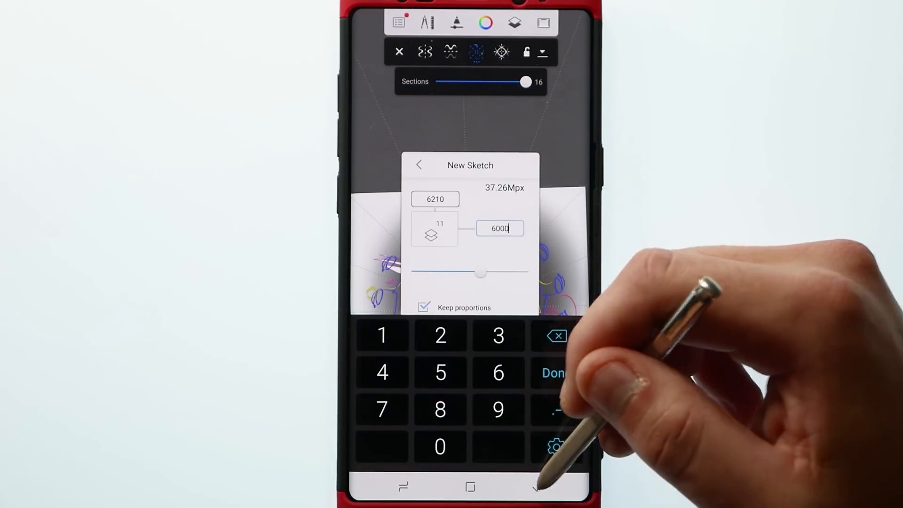
pyautogui.click(552, 373)
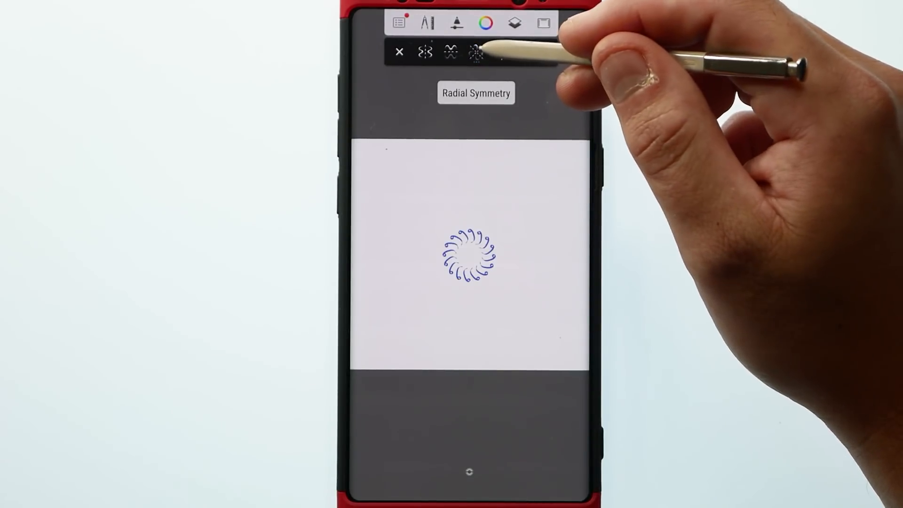
# Open the Radial Symmetry options and adjust the number of sections
pyautogui.click(476, 52)
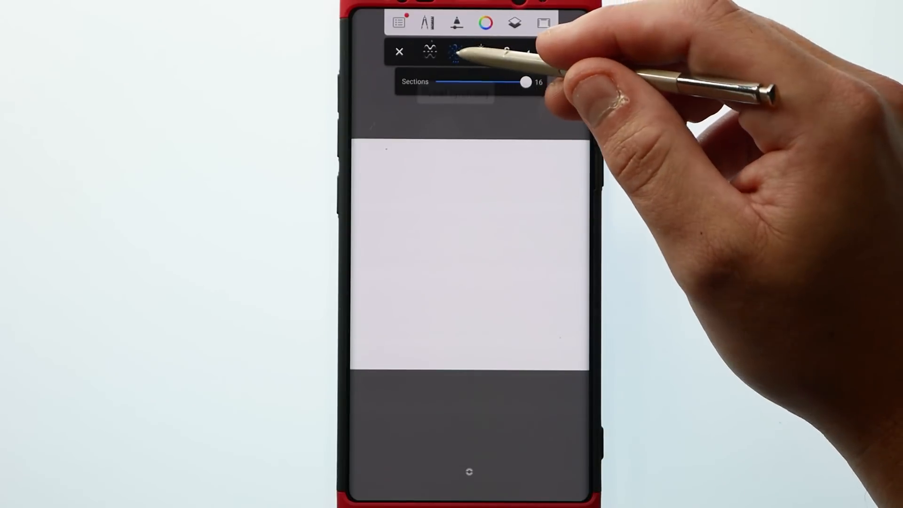
pyautogui.click(455, 51)
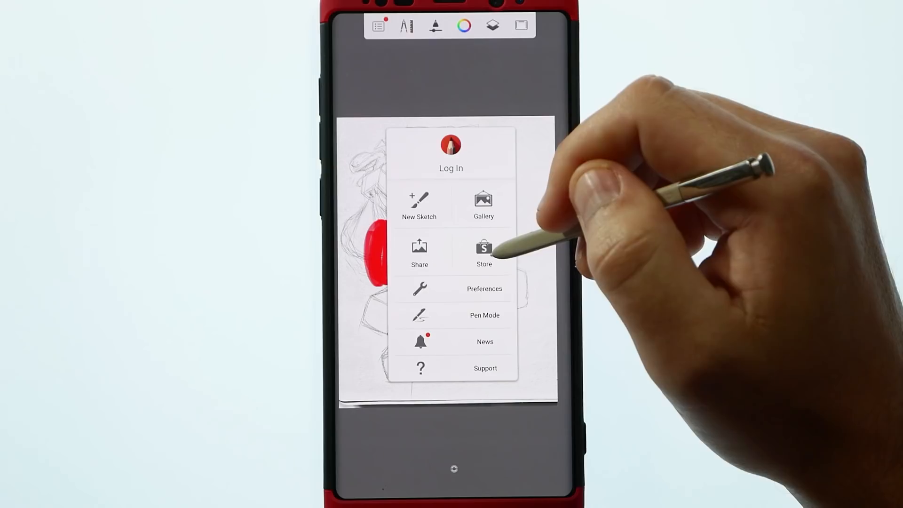
pyautogui.click(484, 254)
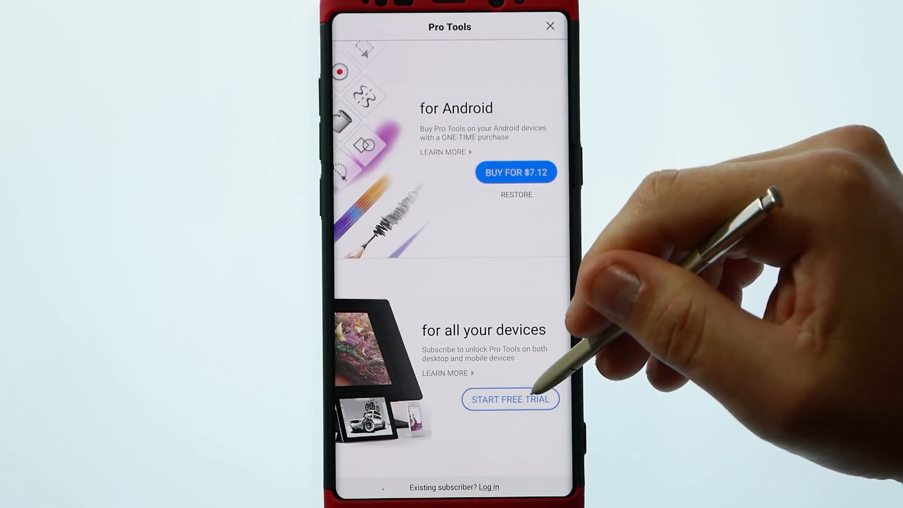
pyautogui.click(510, 400)
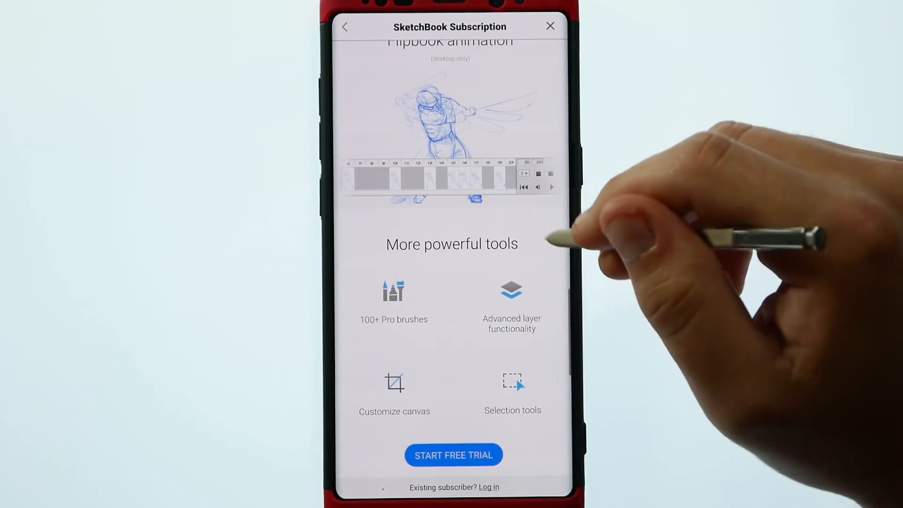
pyautogui.scroll(-3)
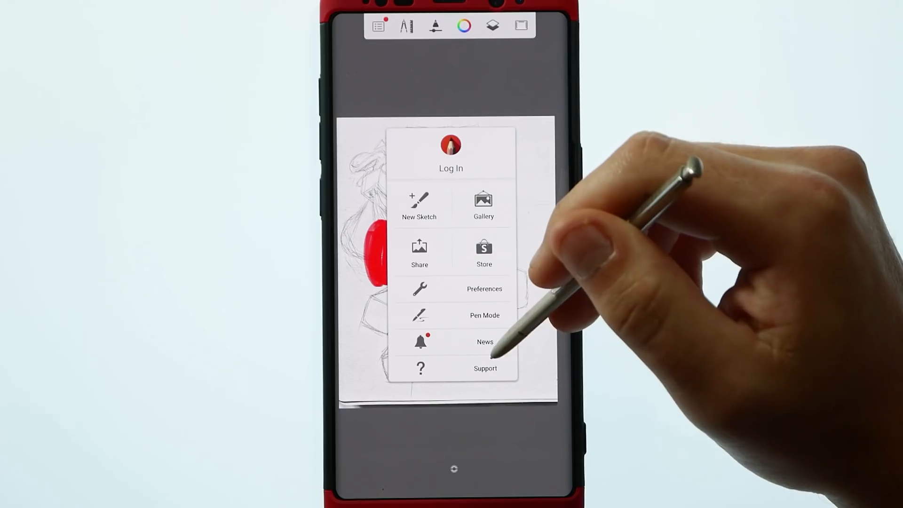
# Open Support, switch to the BLOG tab and scroll through the articles
pyautogui.click(484, 368)
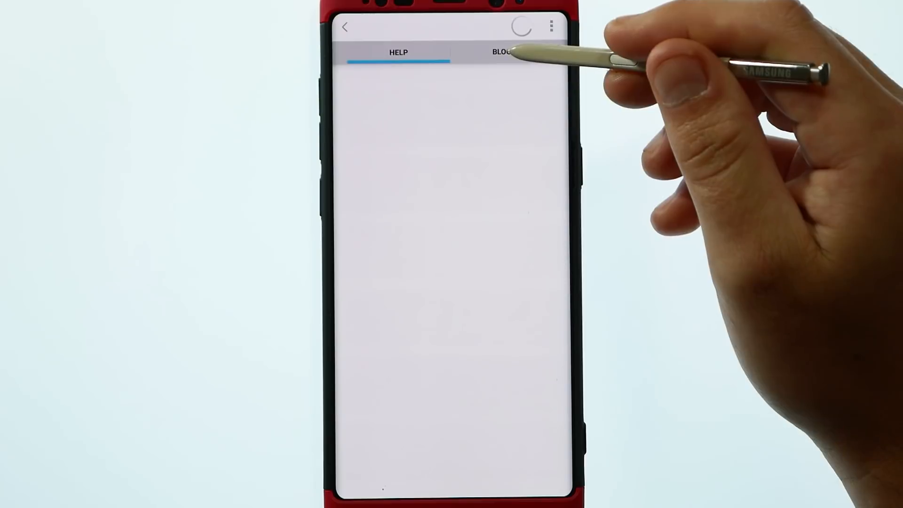
pyautogui.click(500, 52)
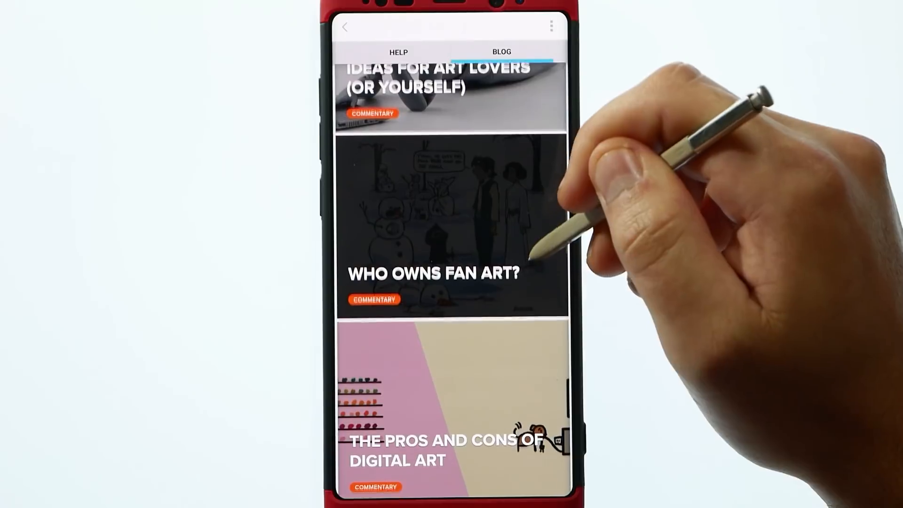
pyautogui.scroll(-3)
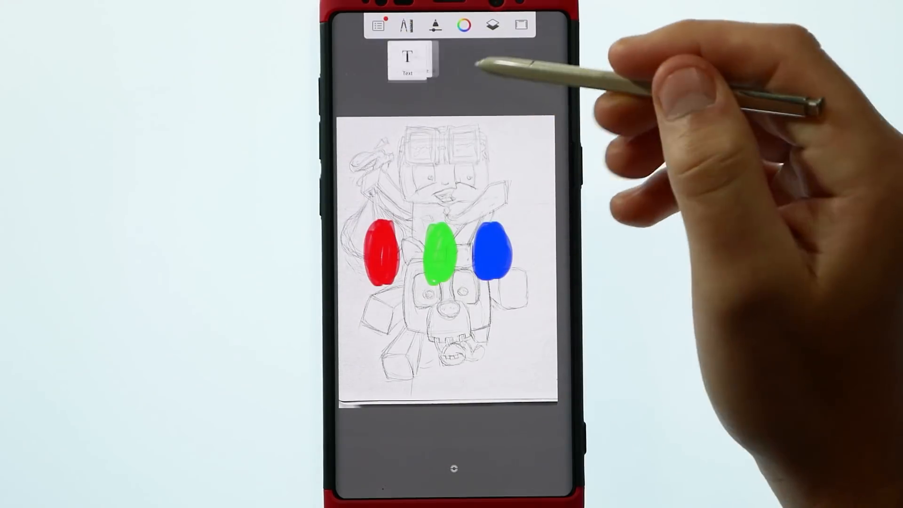
# Open the colour picker and adjust the RGB values
pyautogui.click(408, 24)
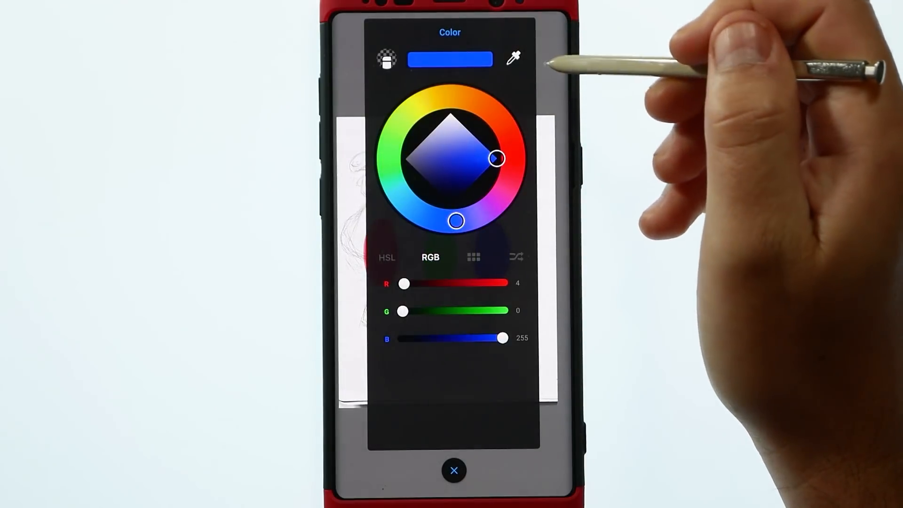
pyautogui.click(454, 471)
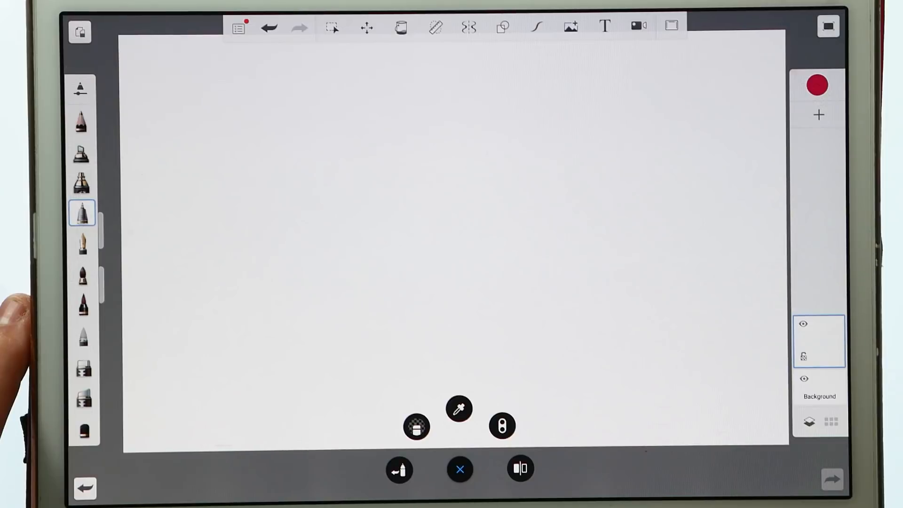
# Dismiss the colour options, use the bottom puck controls, and choose Paint Splatter 3
pyautogui.click(460, 469)
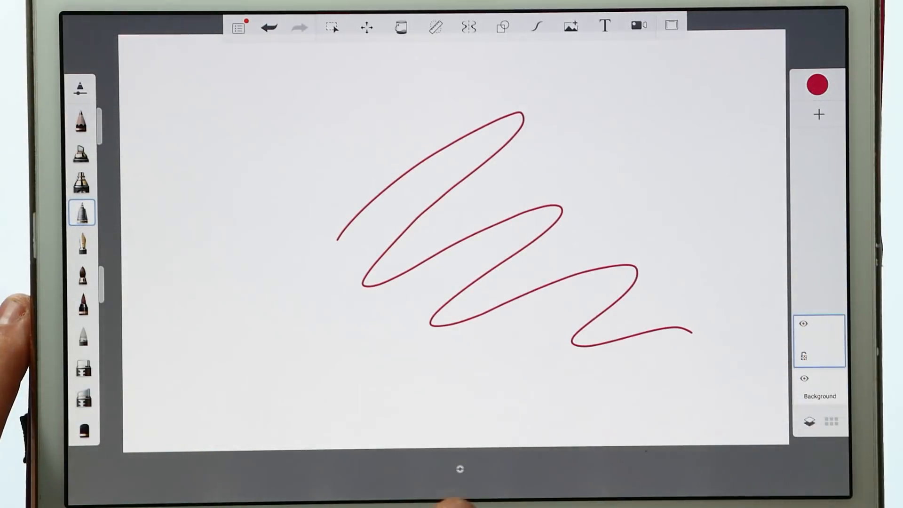
pyautogui.click(459, 468)
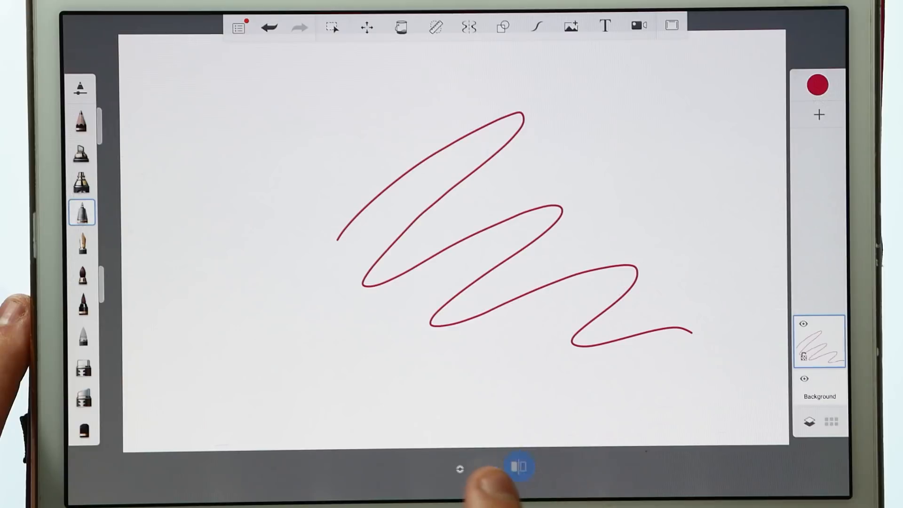
pyautogui.click(518, 467)
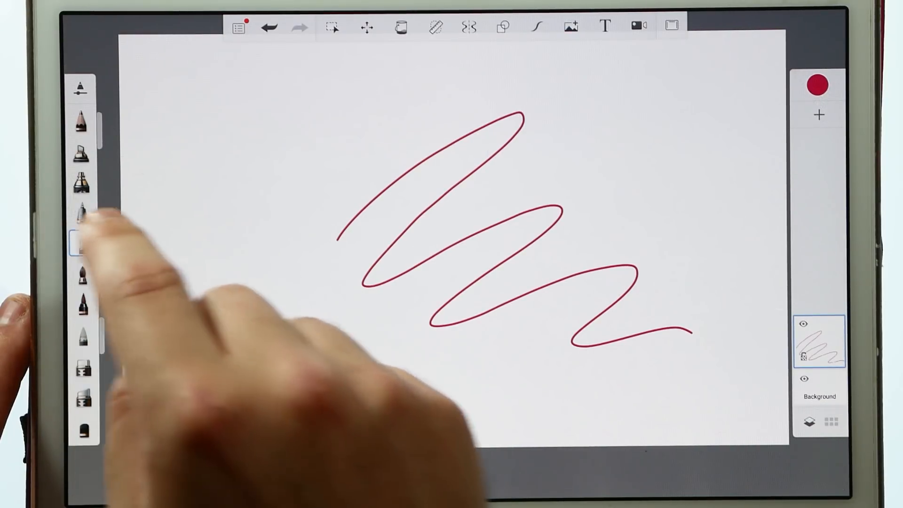
pyautogui.click(82, 241)
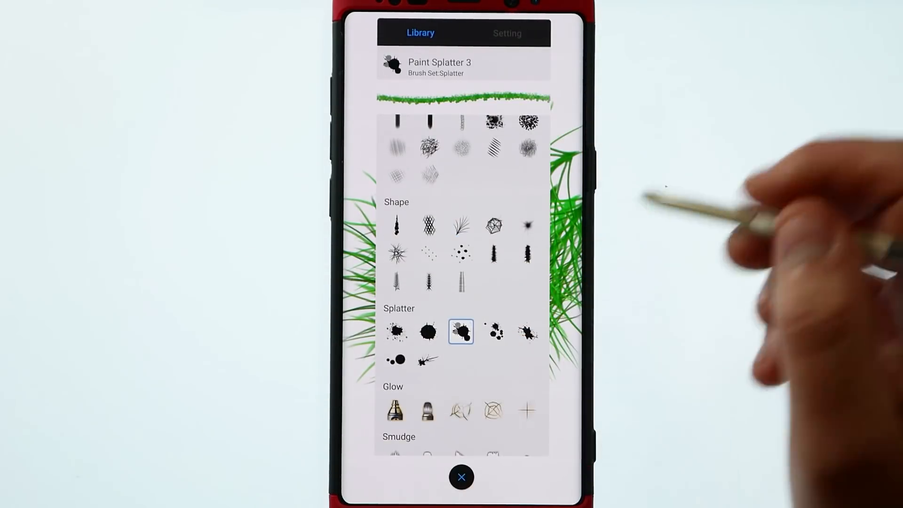
# Choose purple and splatter purple and pink paint across the lower canvas with Paint Splatter 3
pyautogui.click(461, 477)
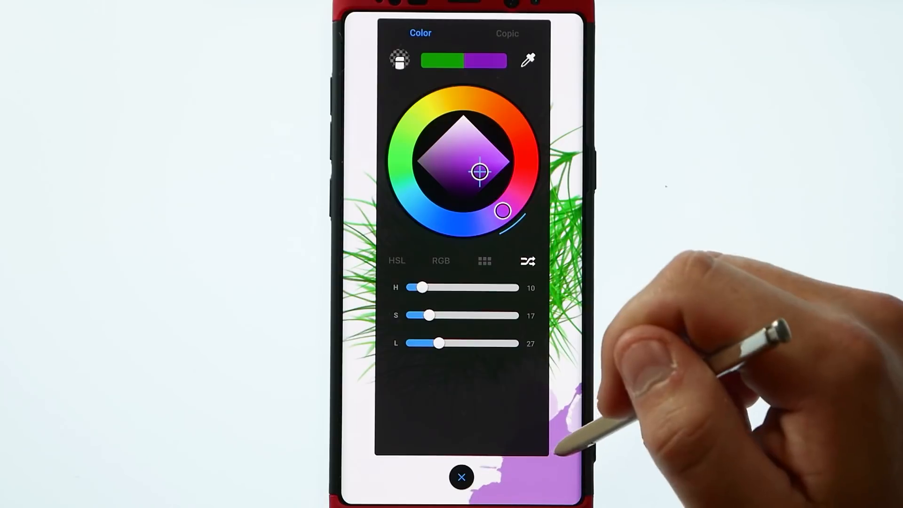
pyautogui.click(462, 477)
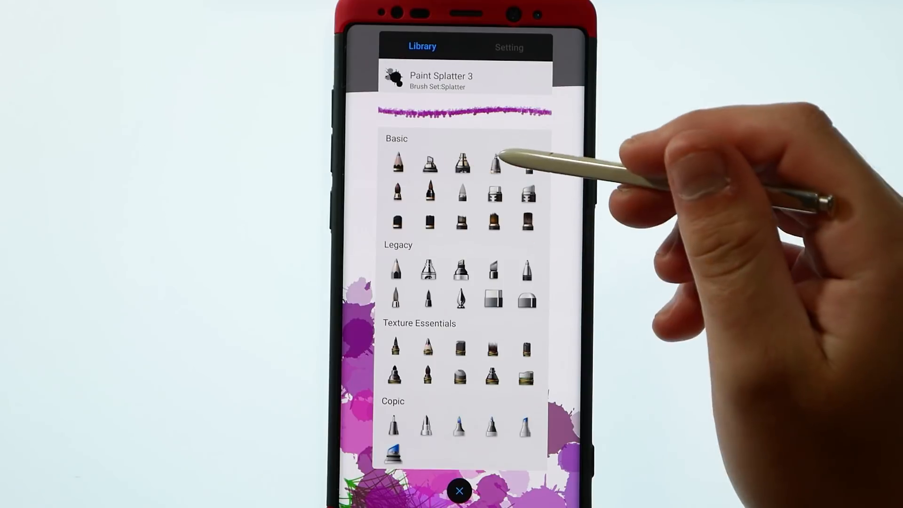
pyautogui.click(459, 491)
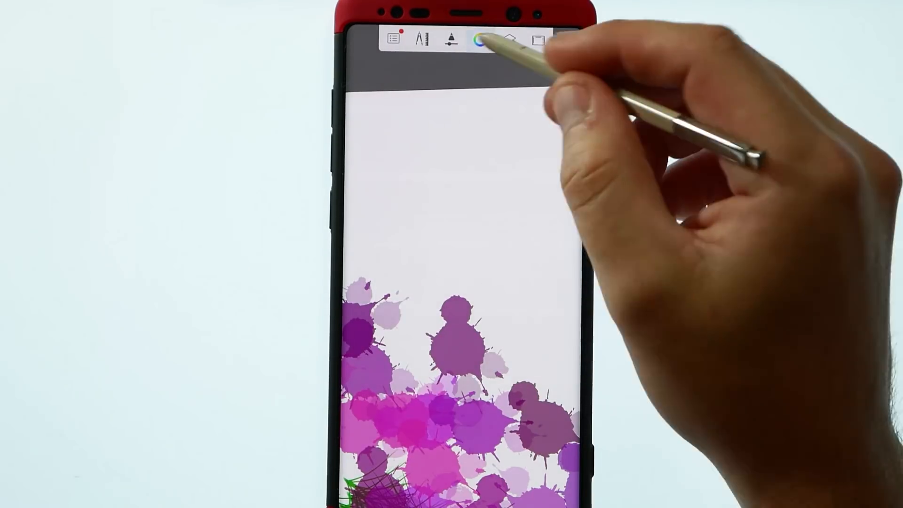